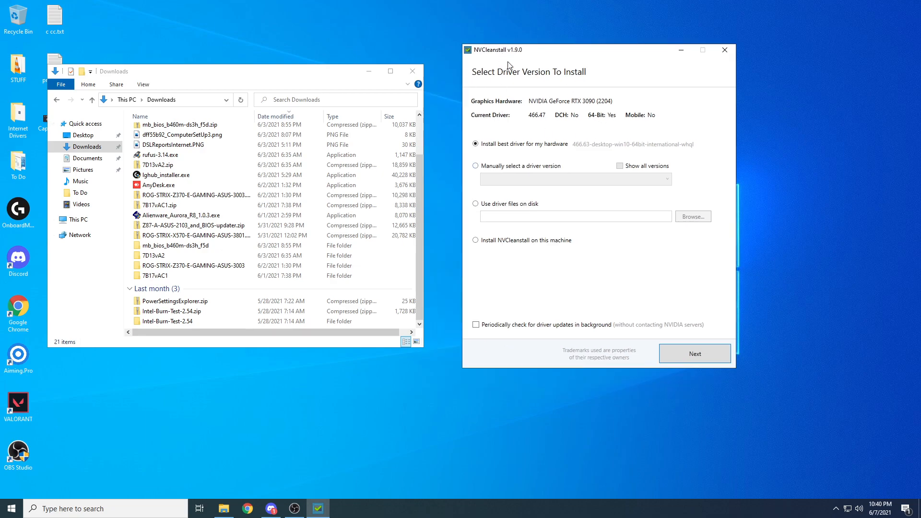
mouse_move(443, 81)
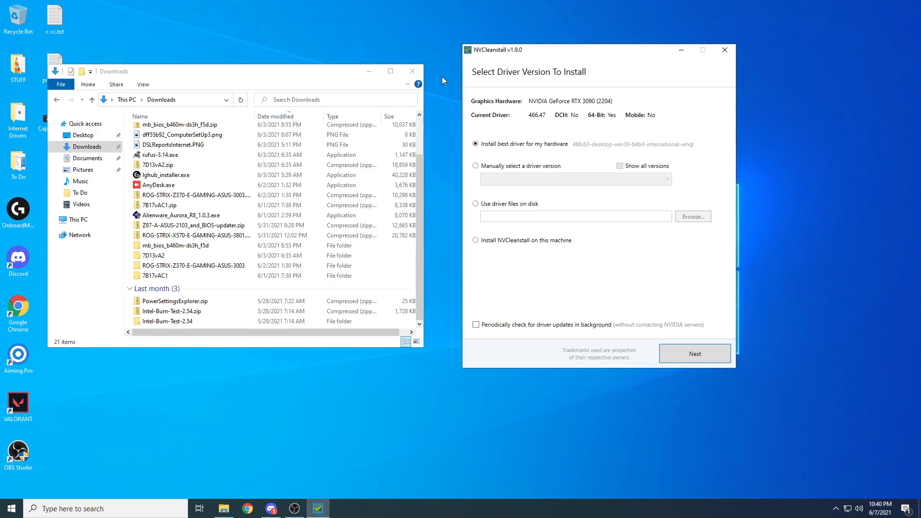
mouse_move(553, 153)
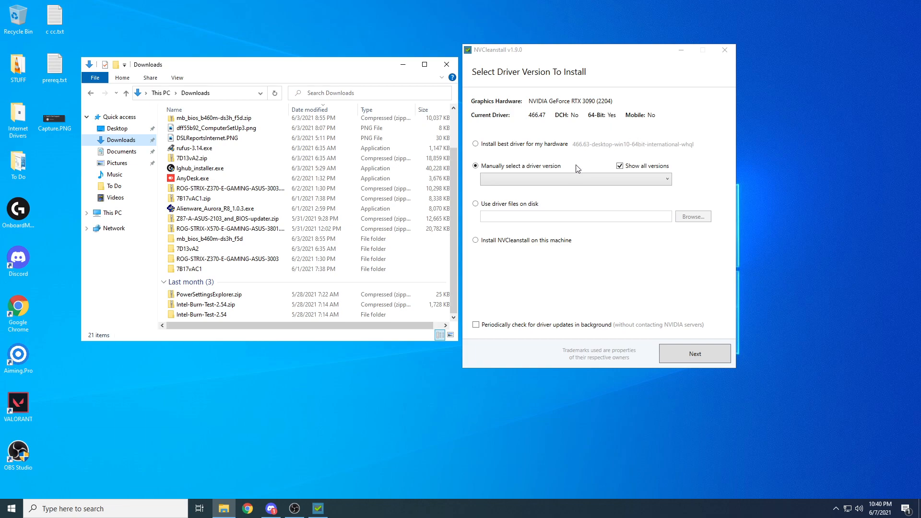
Choose driver 466.47 for Windows 10 64-bit Desktop from the driver version list.
click(575, 179)
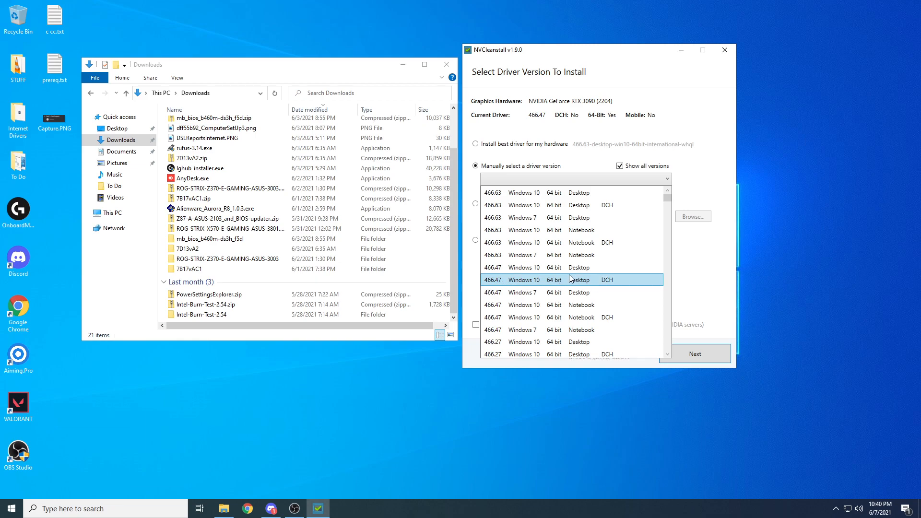
click(554, 267)
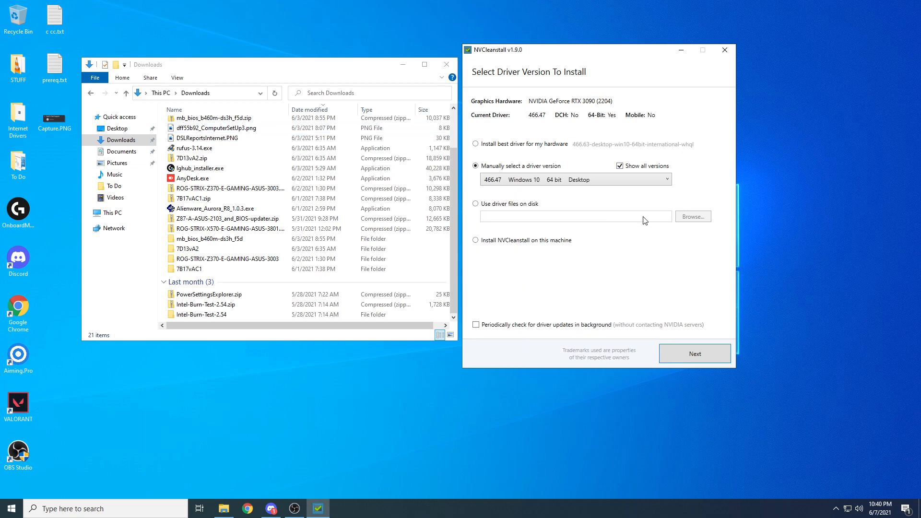
mouse_move(377, 76)
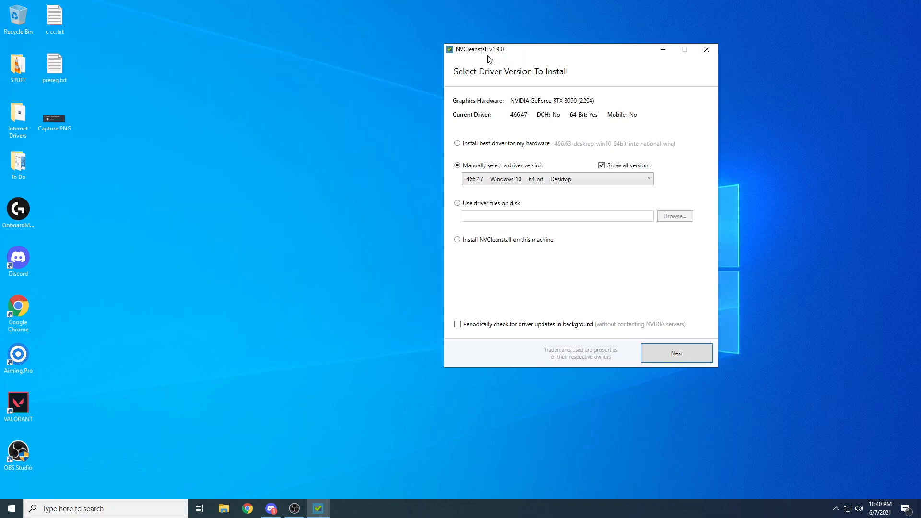
drag(475, 49, 350, 57)
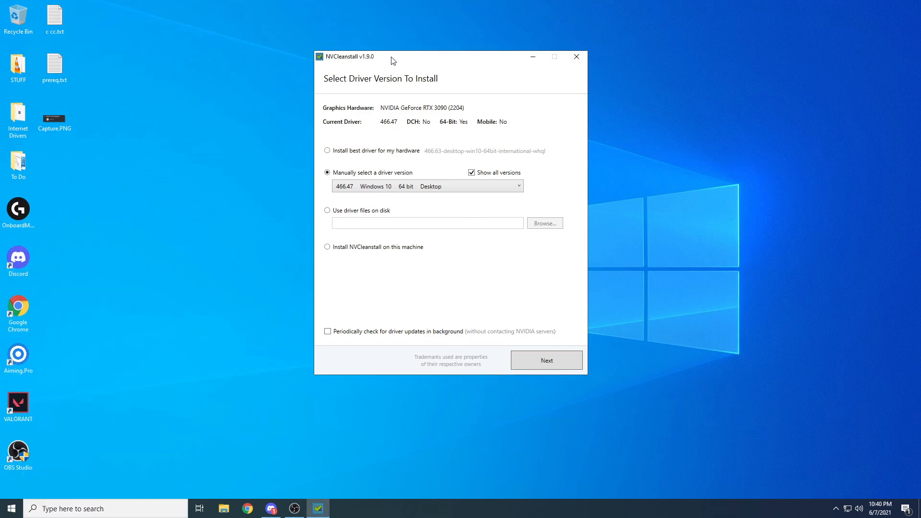
click(13, 507)
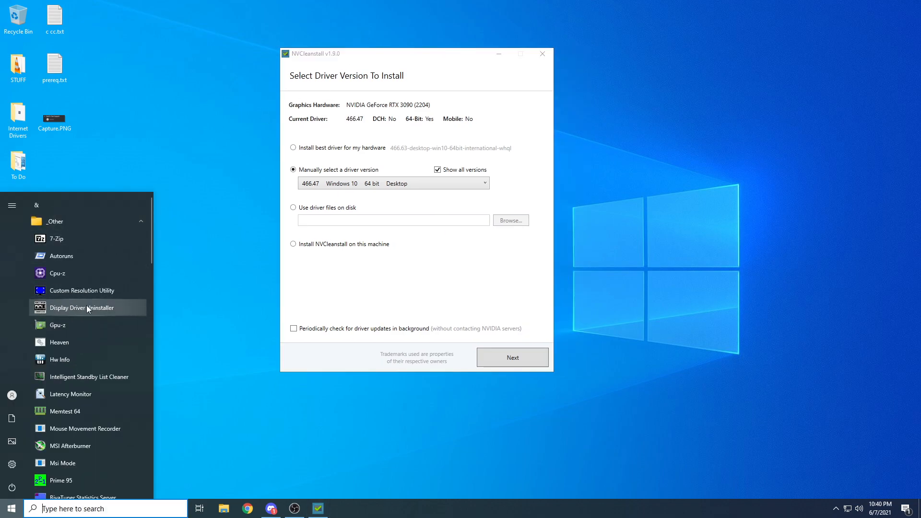
click(273, 465)
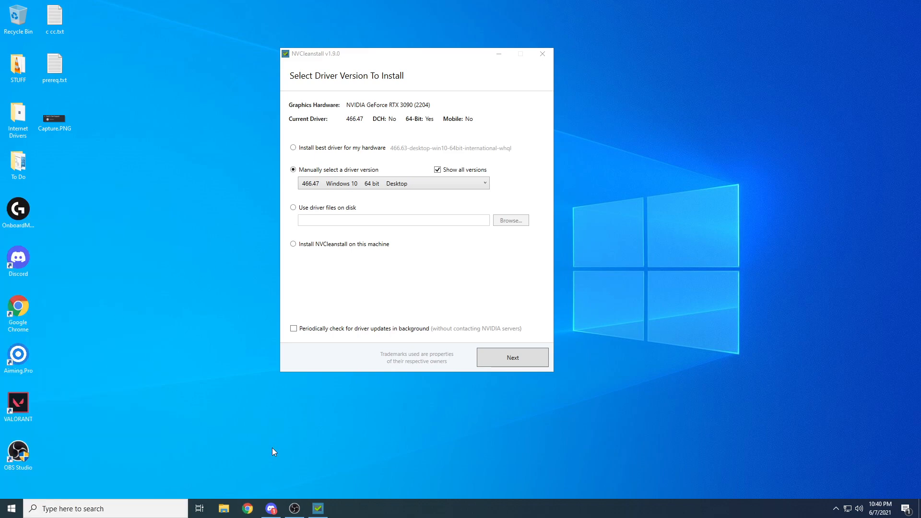
click(11, 508)
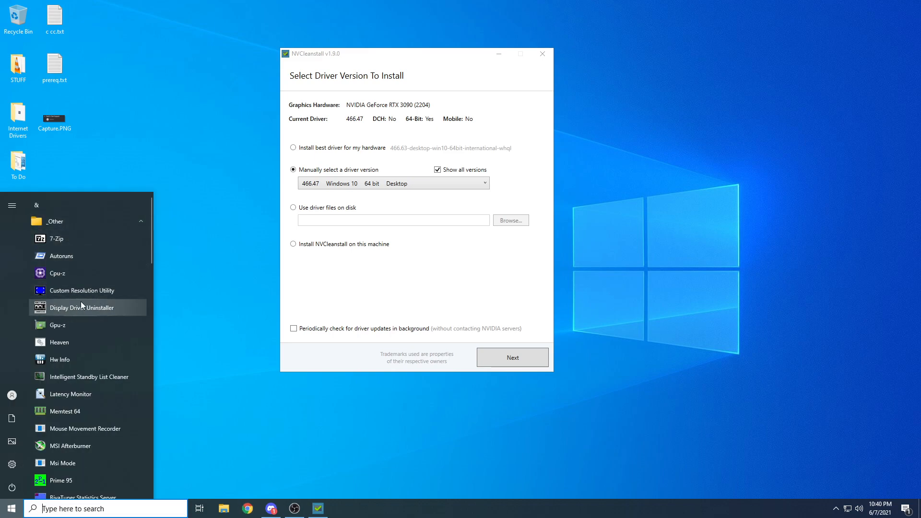
mouse_move(243, 254)
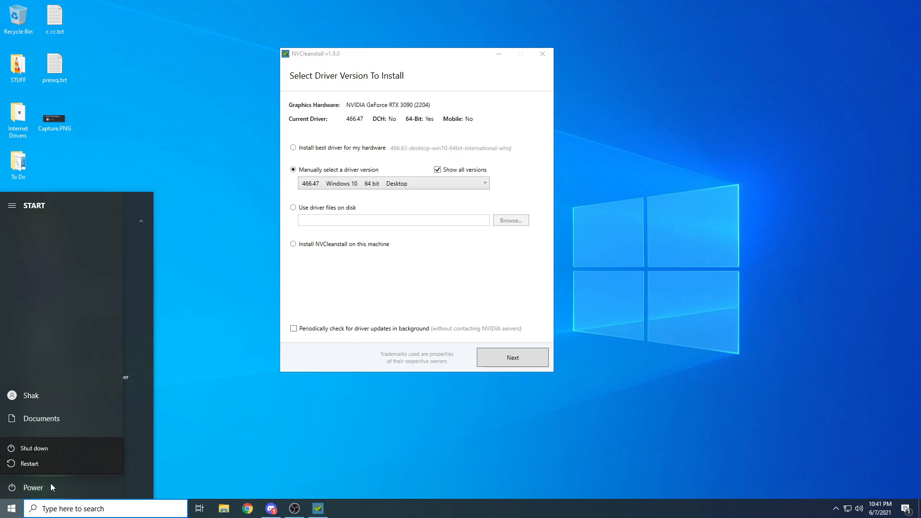
mouse_move(85, 435)
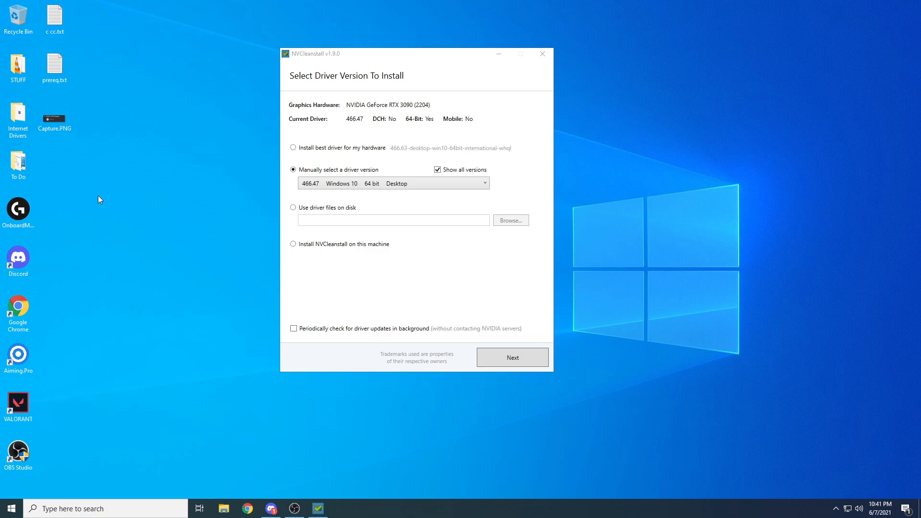
mouse_move(207, 148)
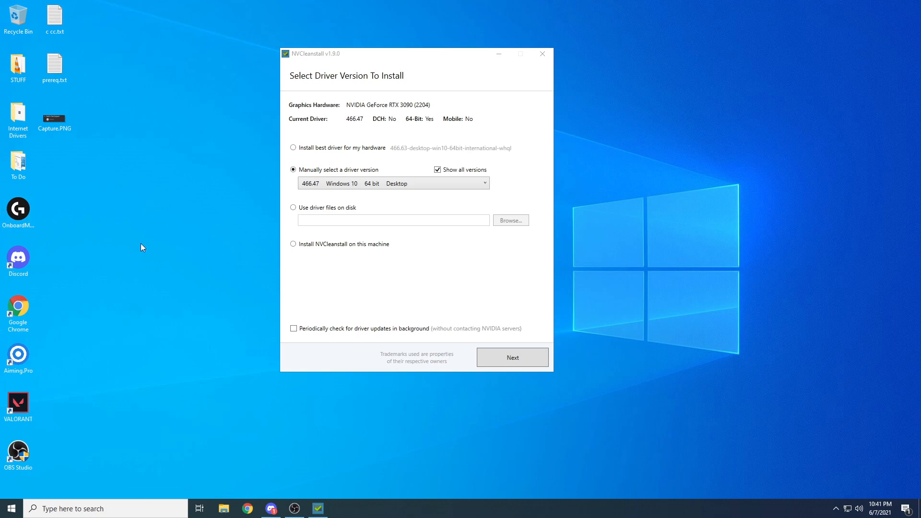
mouse_move(119, 205)
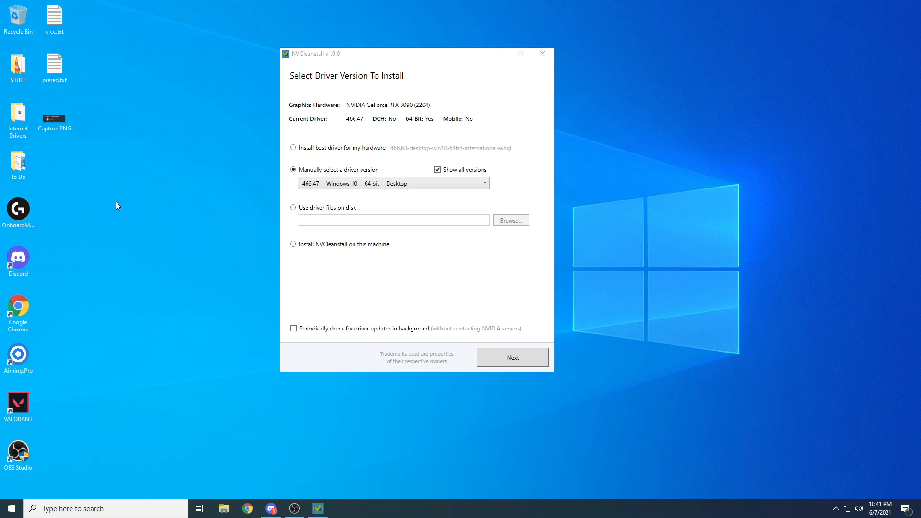
mouse_move(136, 220)
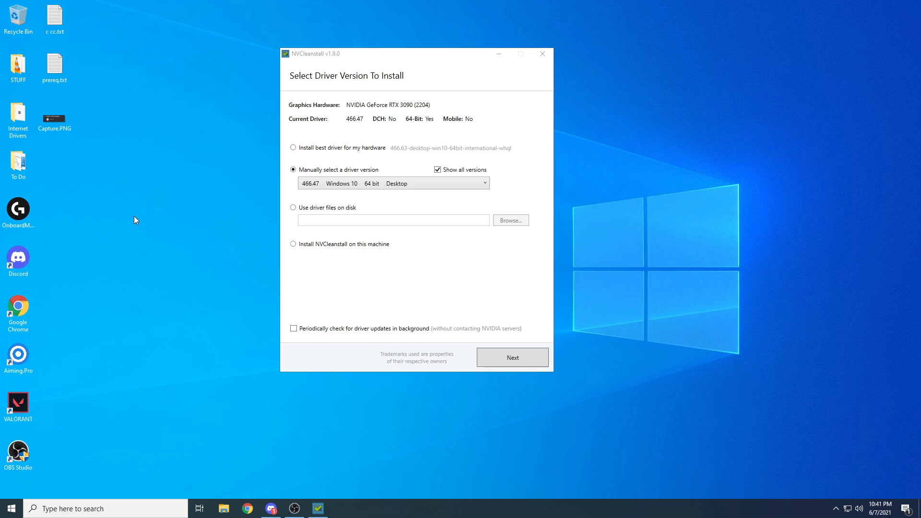
mouse_move(128, 208)
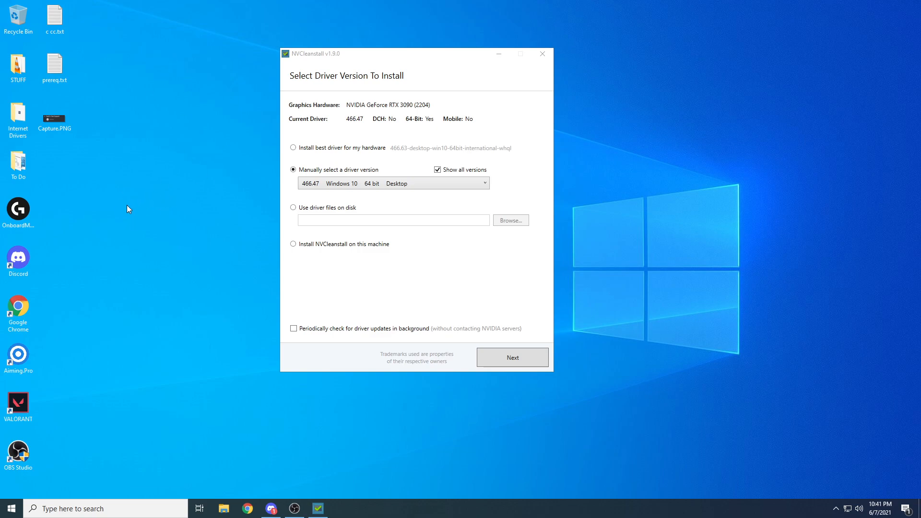
mouse_move(177, 166)
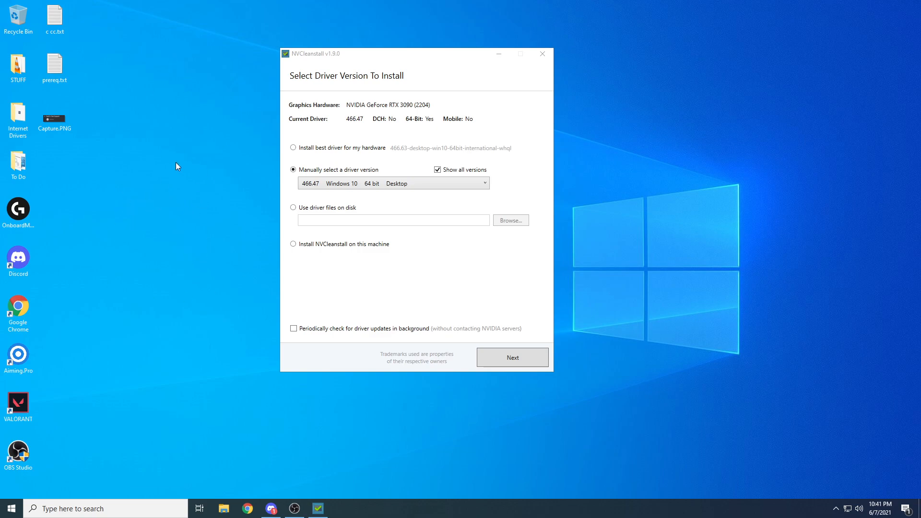
click(14, 509)
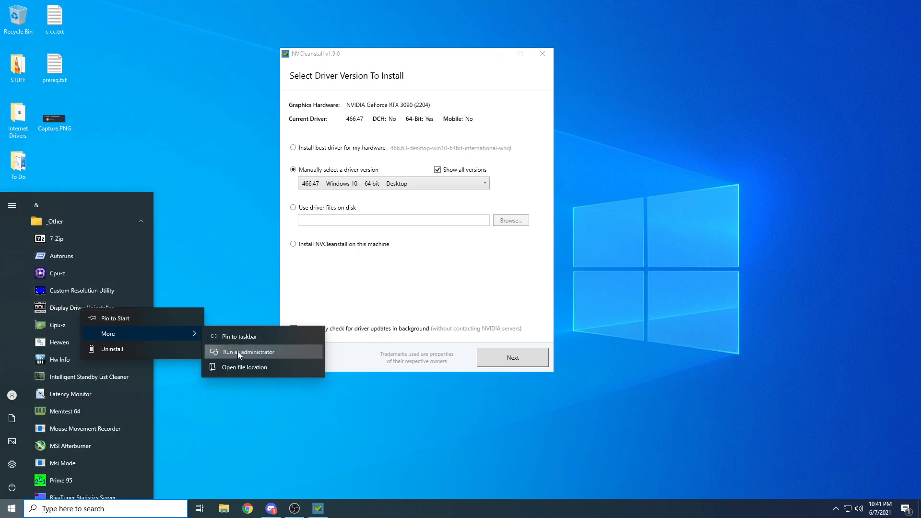
click(248, 351)
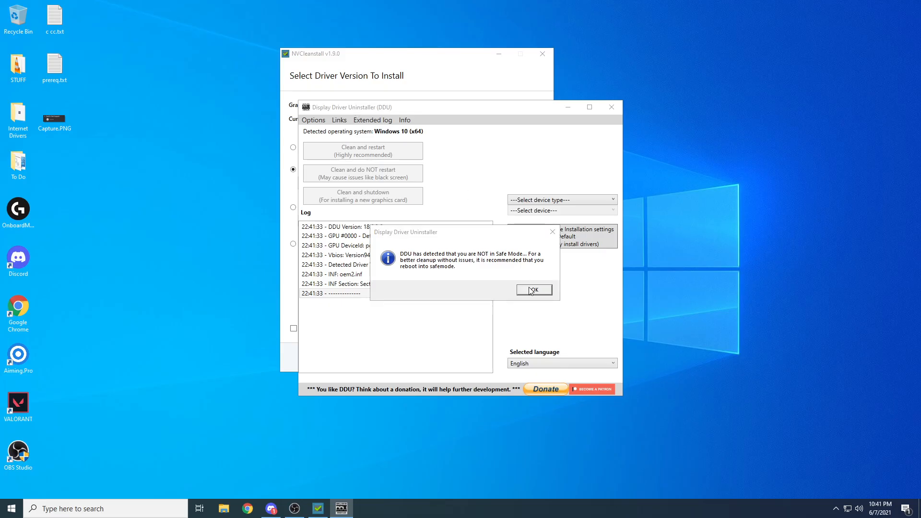
click(533, 290)
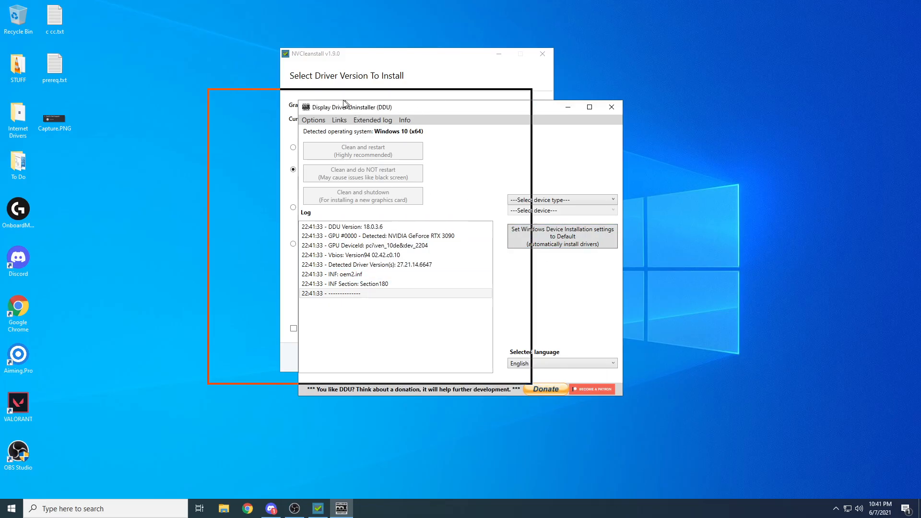
click(313, 120)
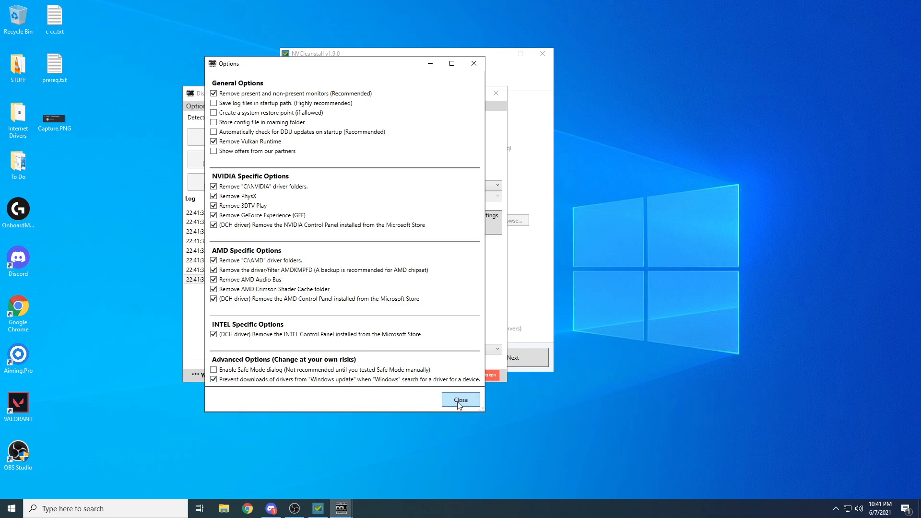
click(460, 399)
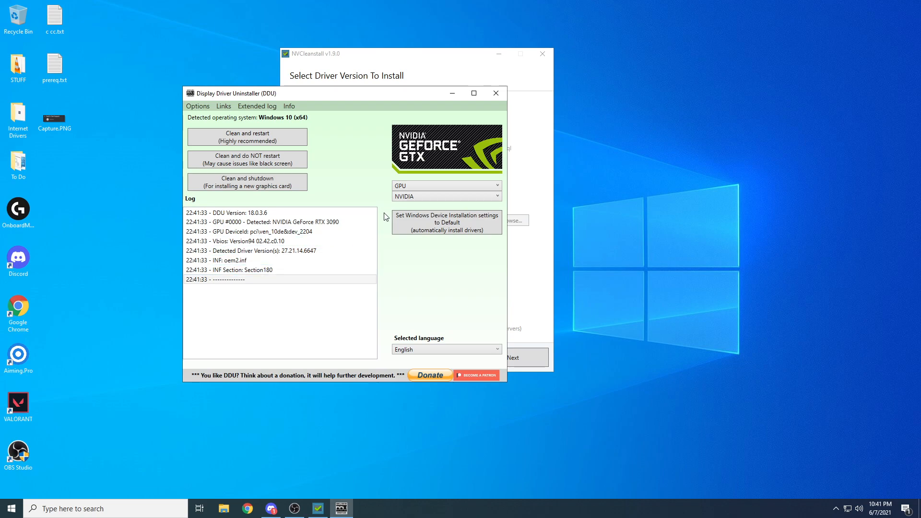
click(495, 93)
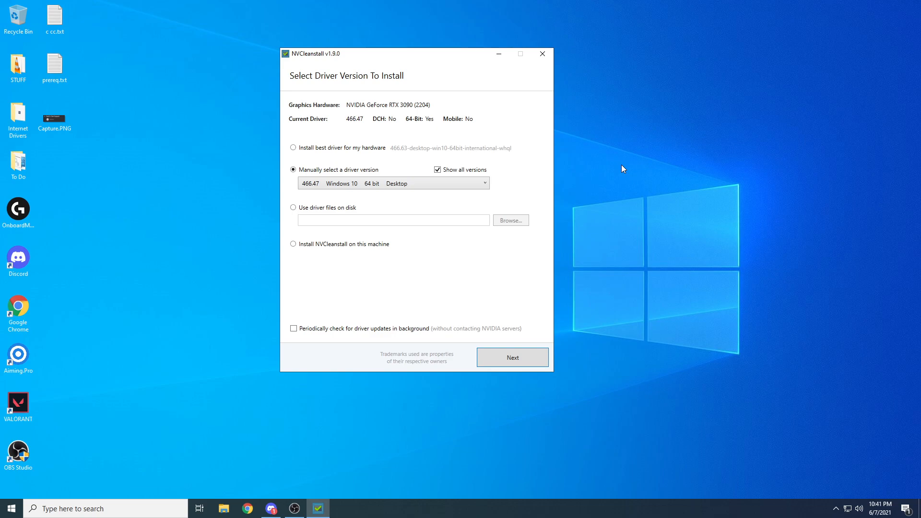
mouse_move(326, 55)
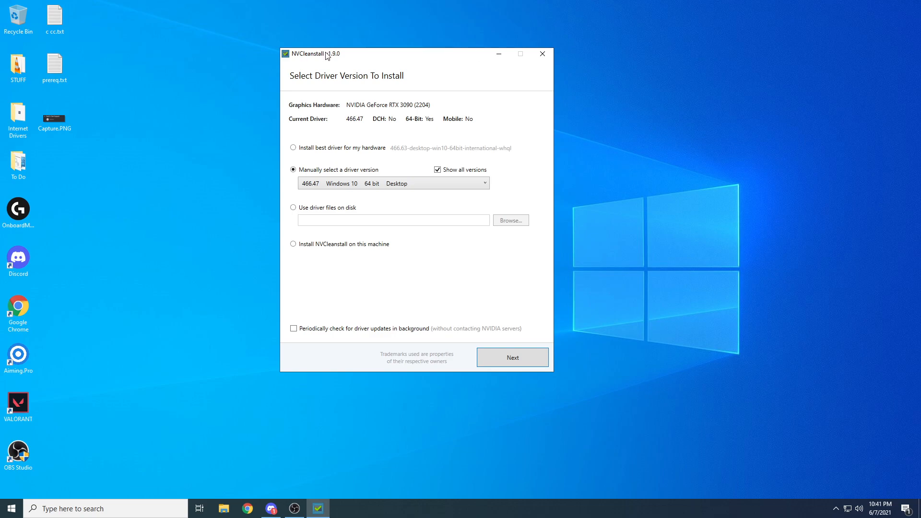
Proceed with driver 466.47 Desktop and tick PhysX as the only optional component.
drag(325, 54, 278, 57)
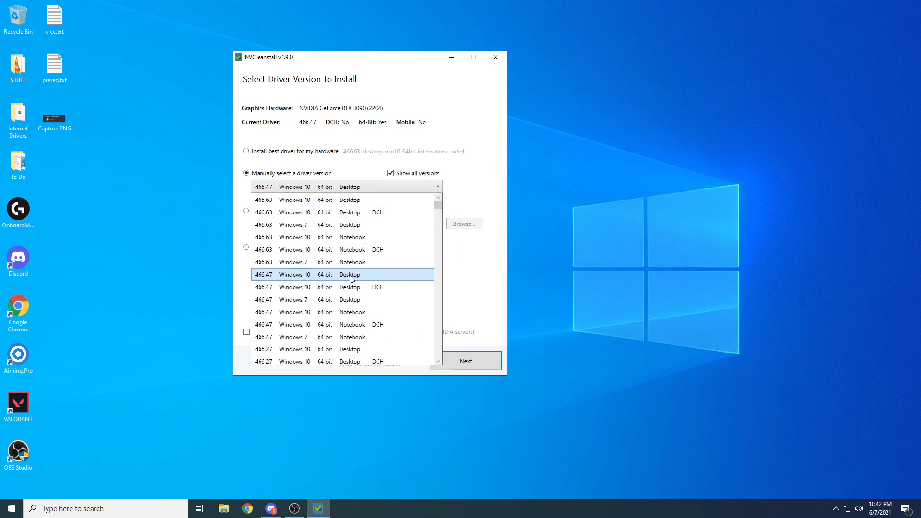
mouse_move(322, 278)
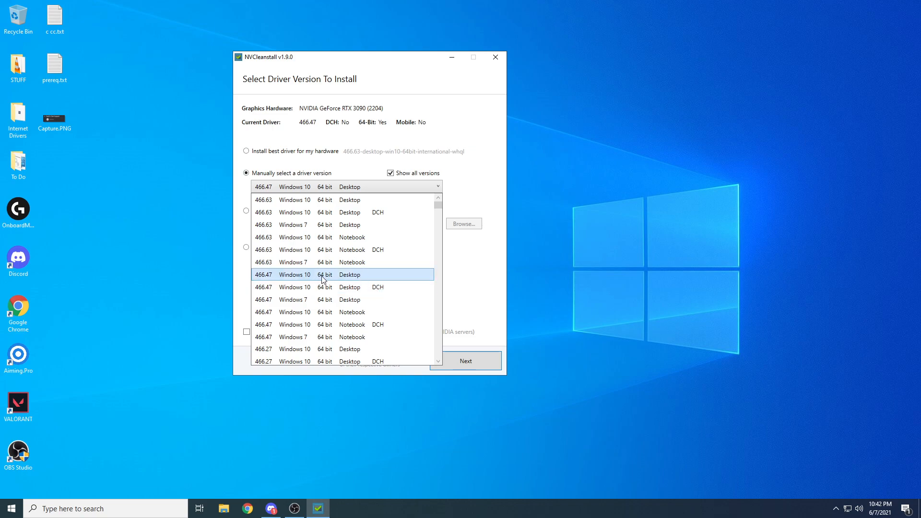
click(466, 360)
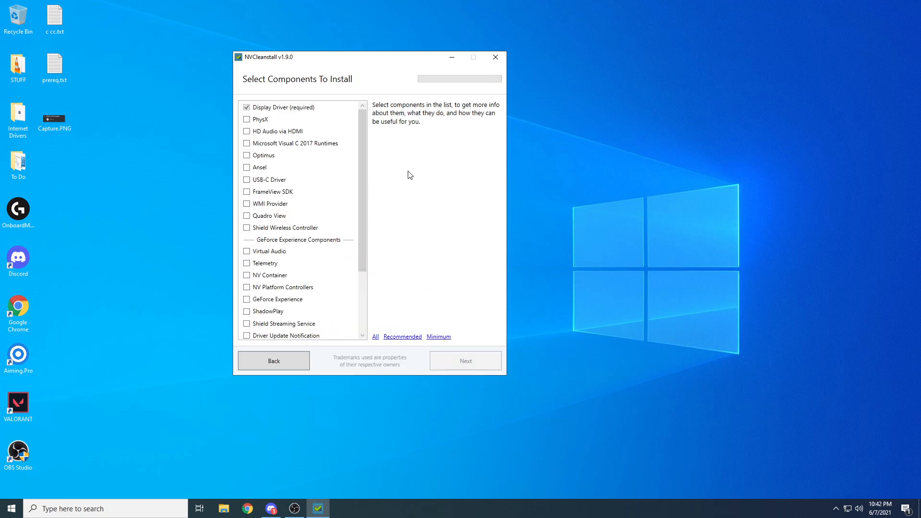
click(247, 119)
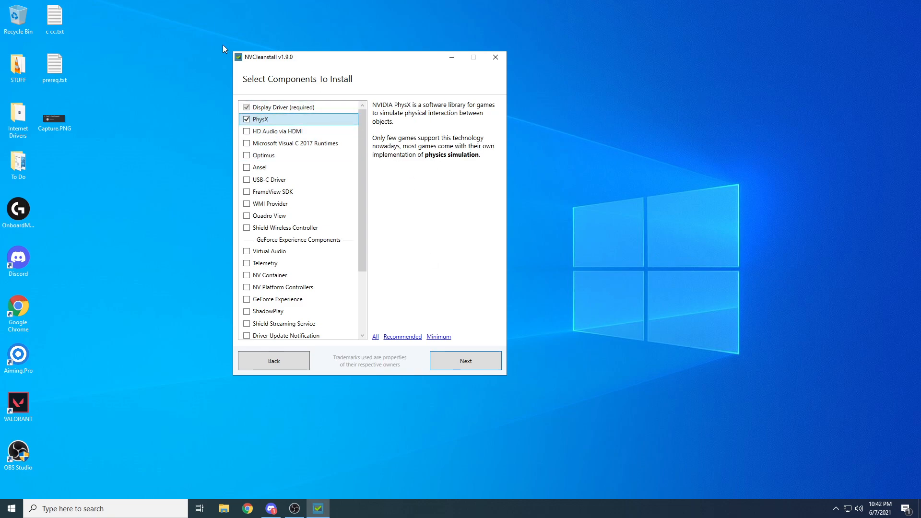
mouse_move(422, 139)
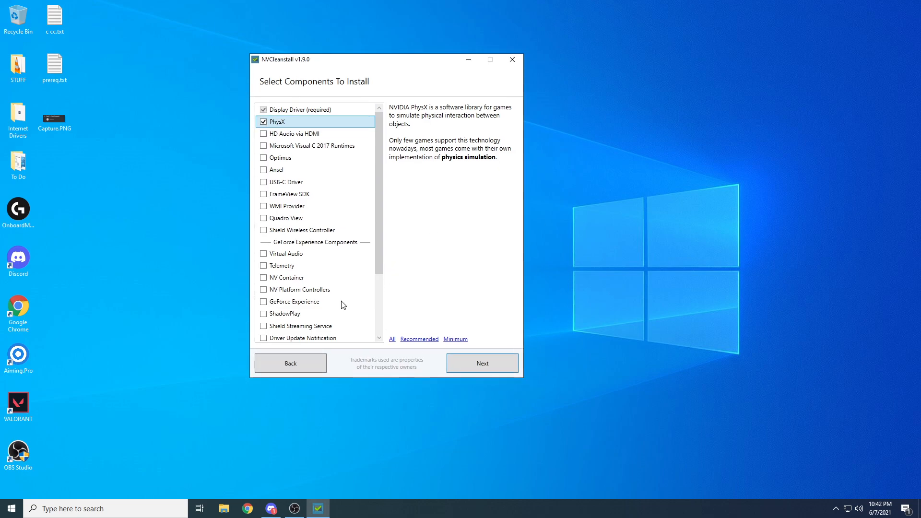
mouse_move(476, 362)
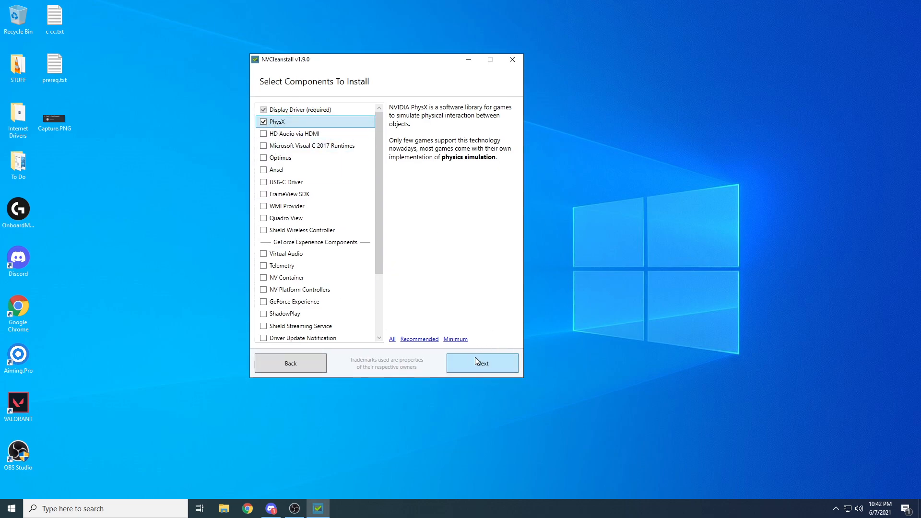
Continue with the selected components so NVCleanstall starts preparing the driver source files.
click(482, 362)
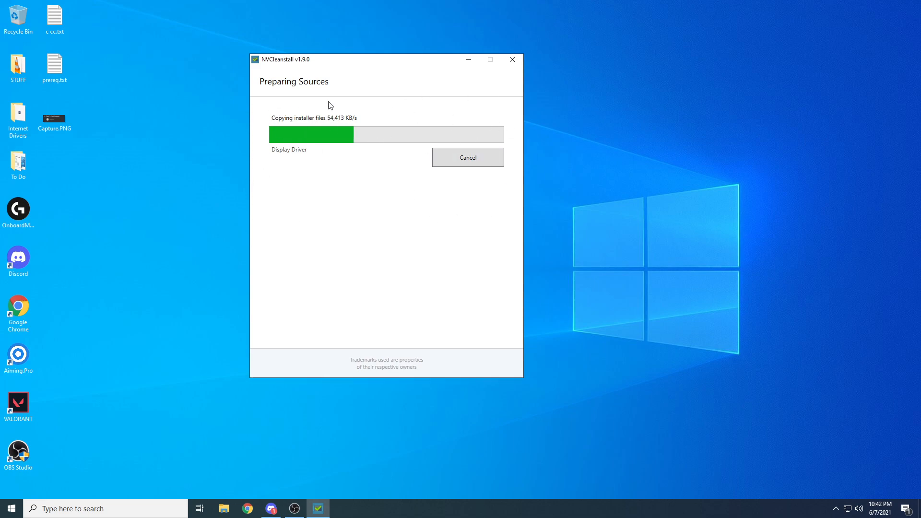
mouse_move(341, 403)
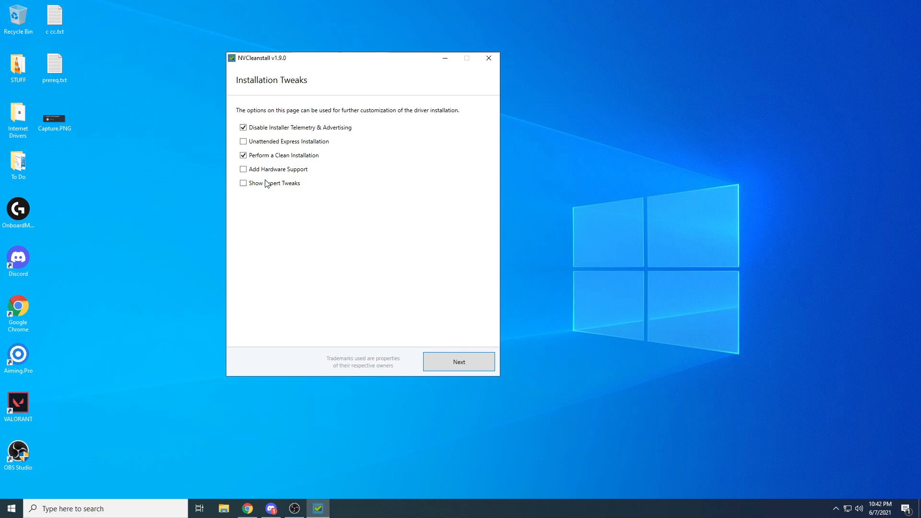
Enable Show Expert Tweaks and build the customized 466.47 driver installer.
click(242, 183)
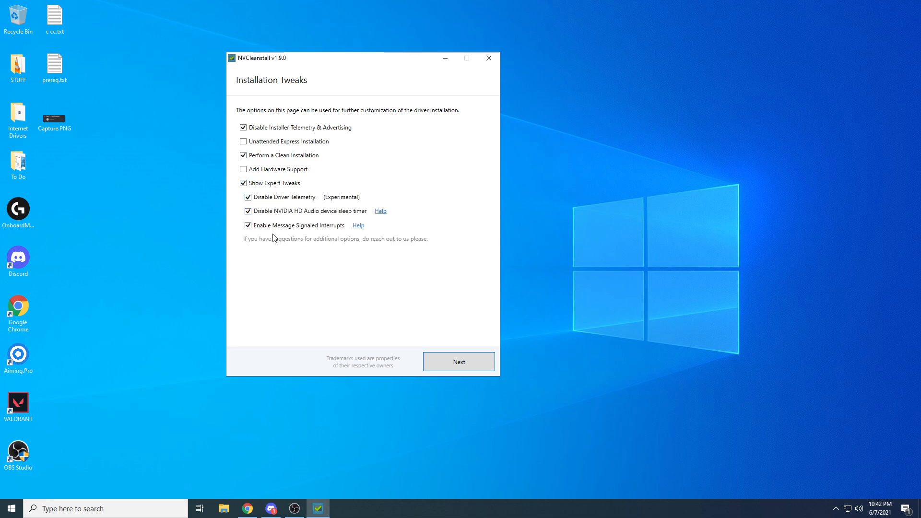
click(459, 362)
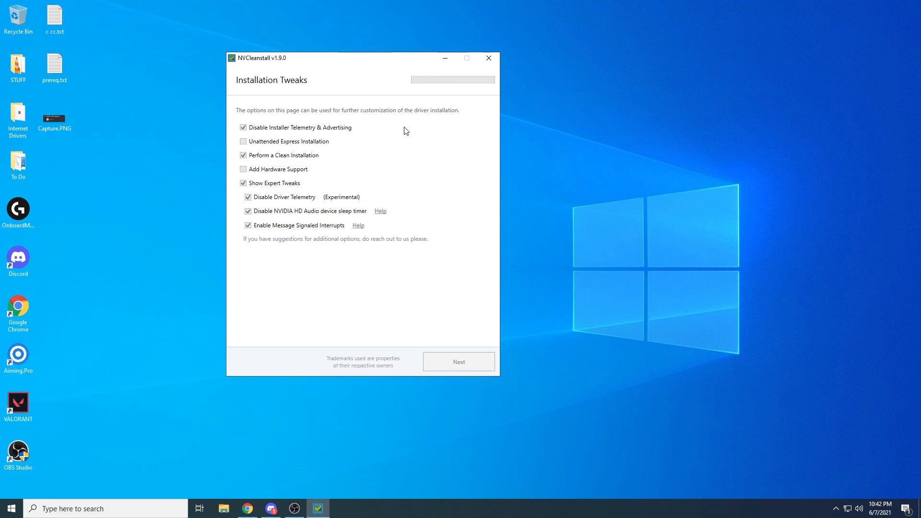
mouse_move(347, 234)
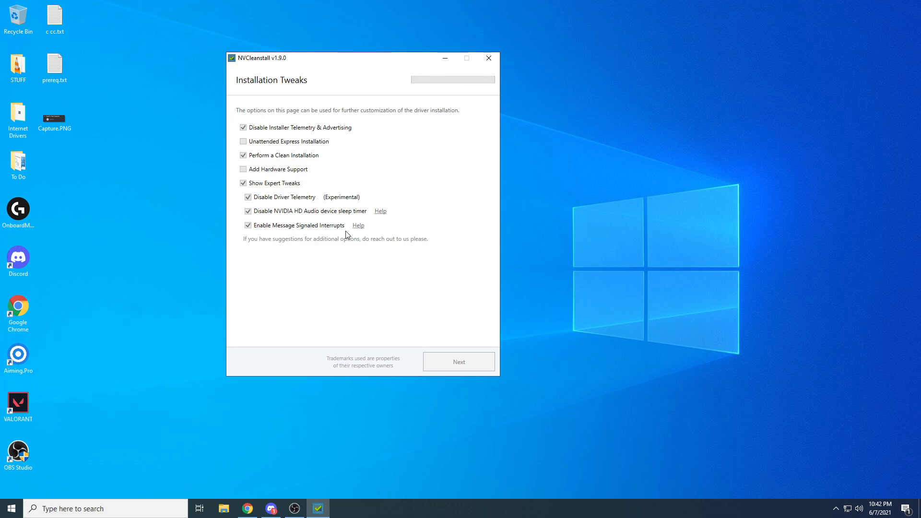
click(459, 362)
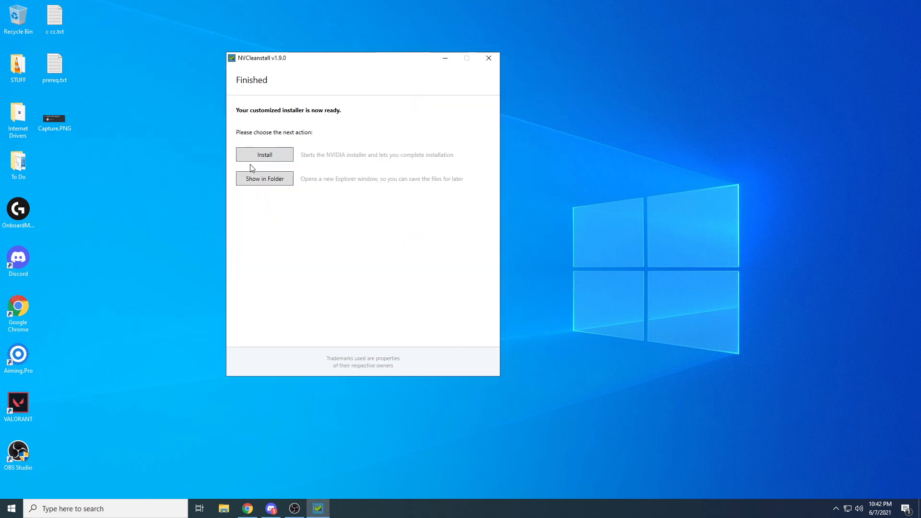
Run the NVIDIA installer, accept the license, continue, and close NVCleanstall.
click(264, 154)
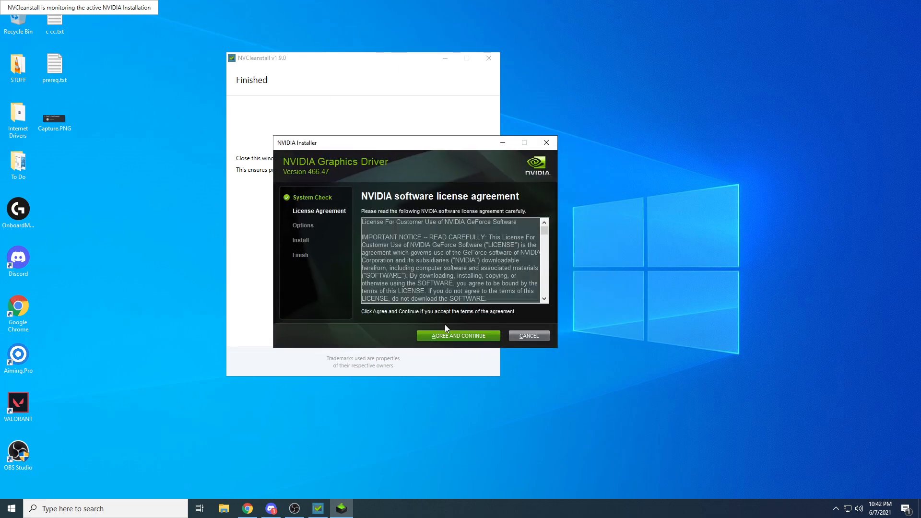
click(458, 335)
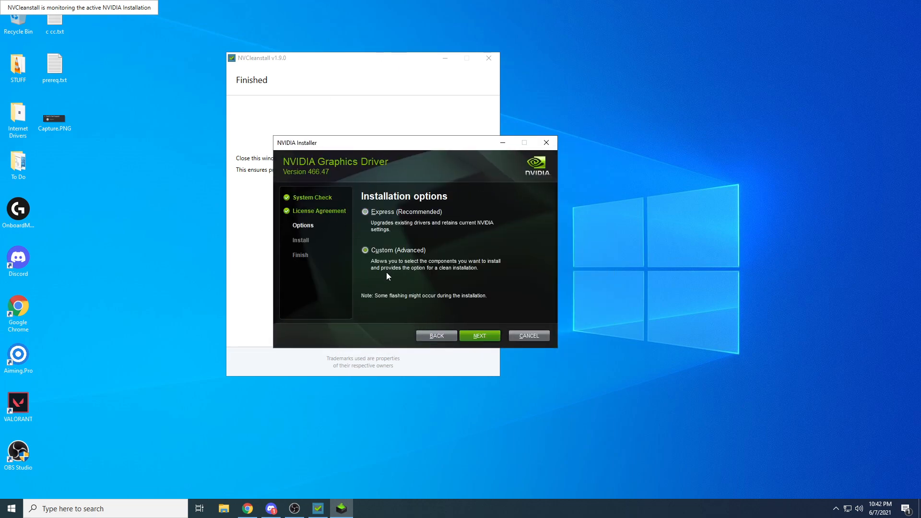
click(365, 250)
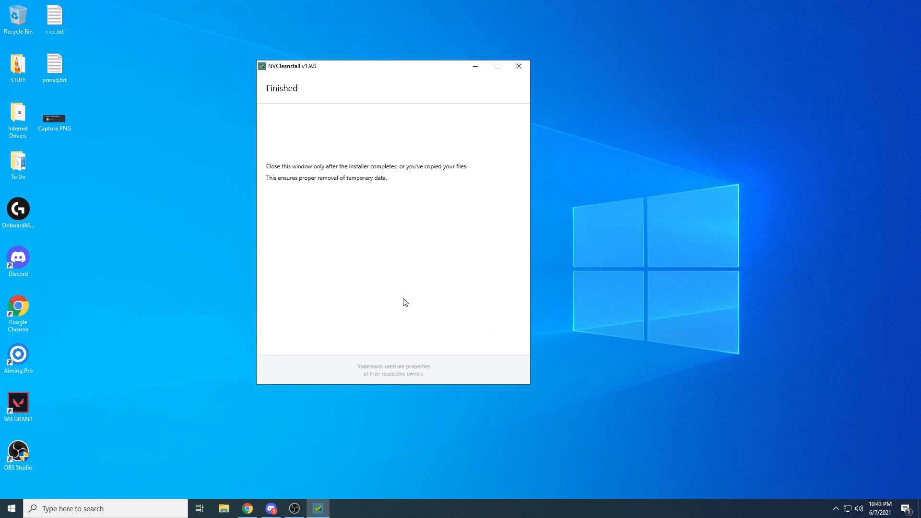
mouse_move(411, 232)
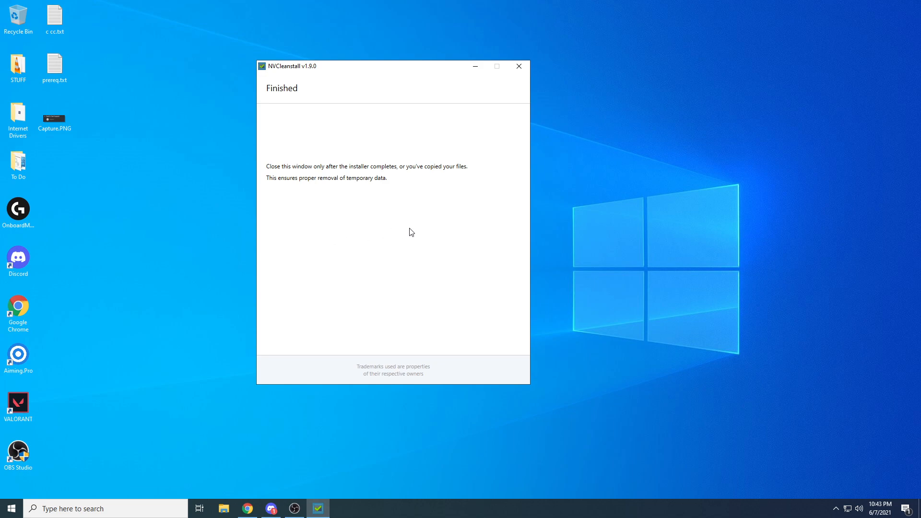
mouse_move(488, 277)
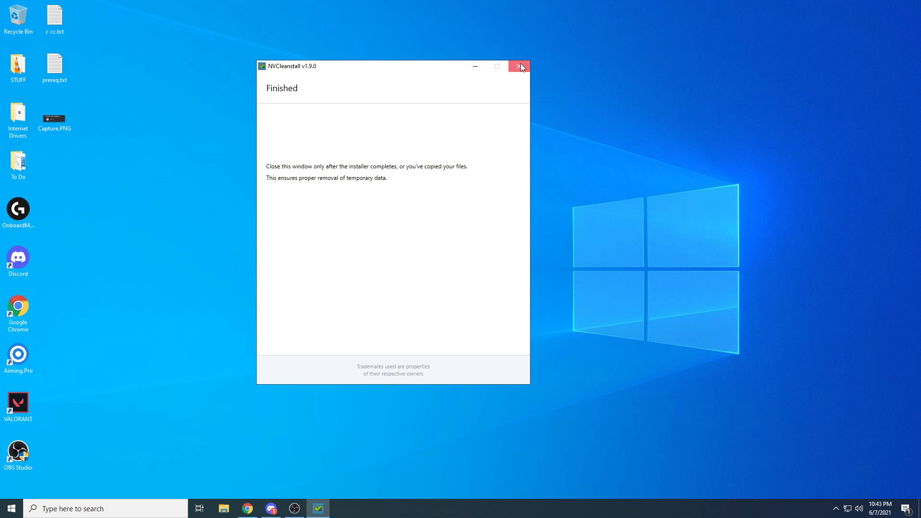
click(519, 67)
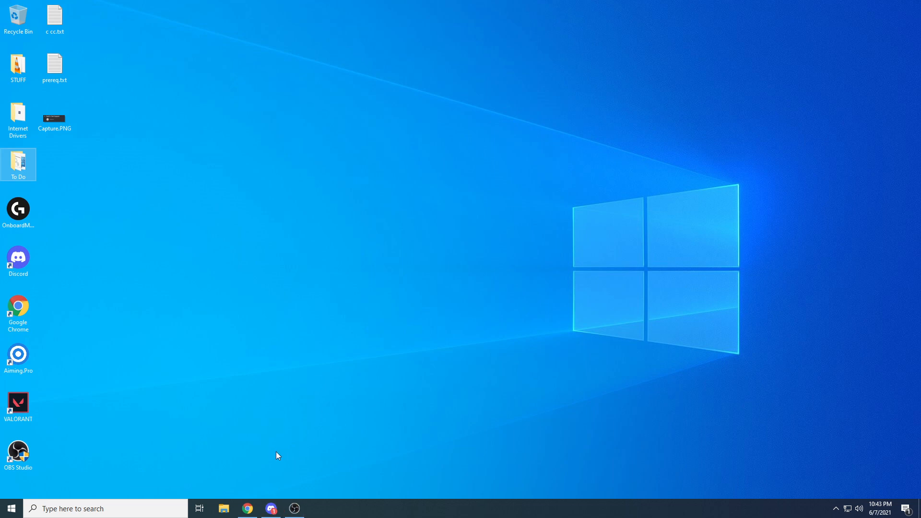
Set the driver search to GeForce, RTX 30 Series, DCH driver type.
click(247, 508)
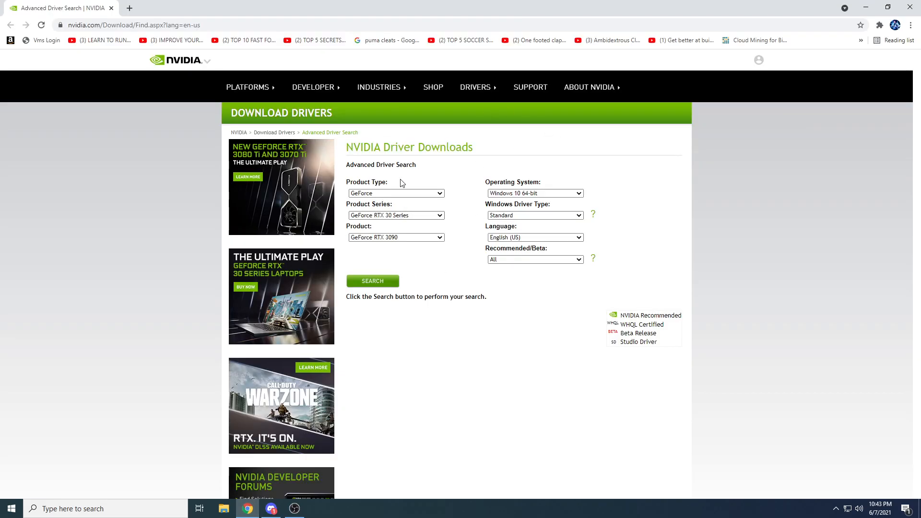
mouse_move(328, 233)
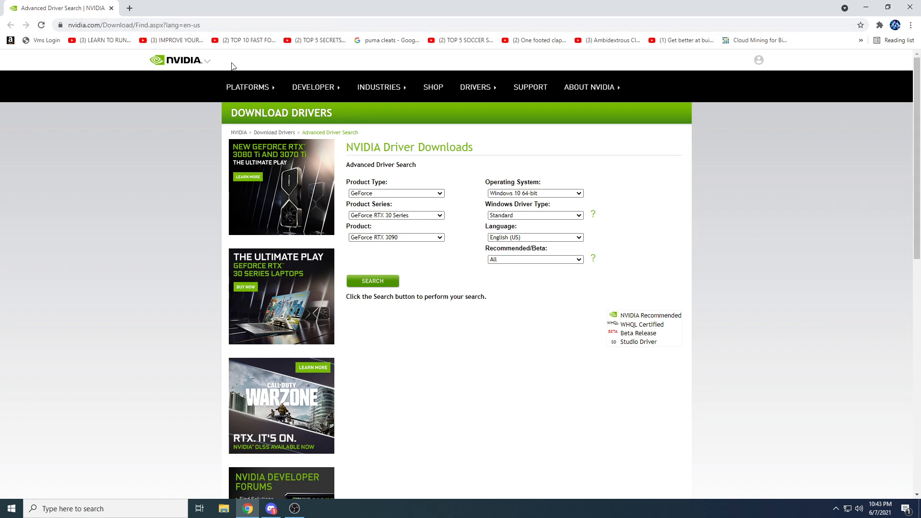
click(247, 87)
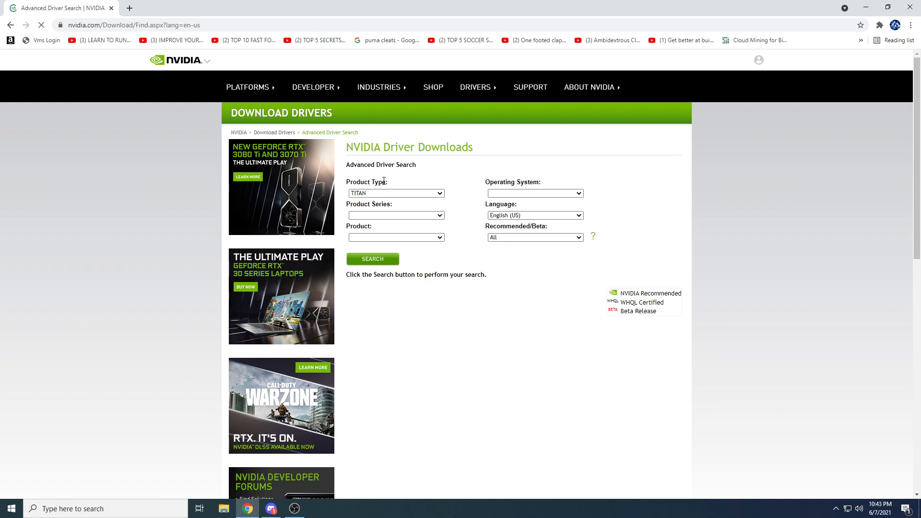
click(396, 192)
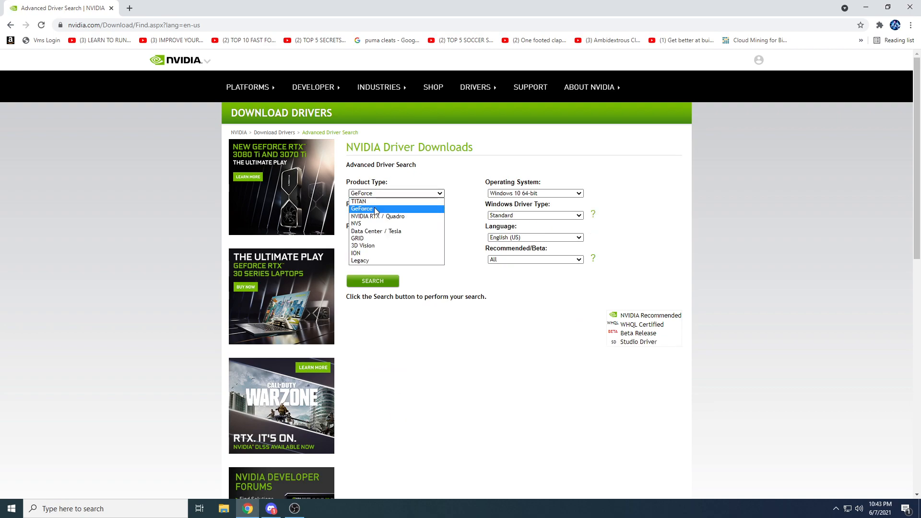
click(361, 208)
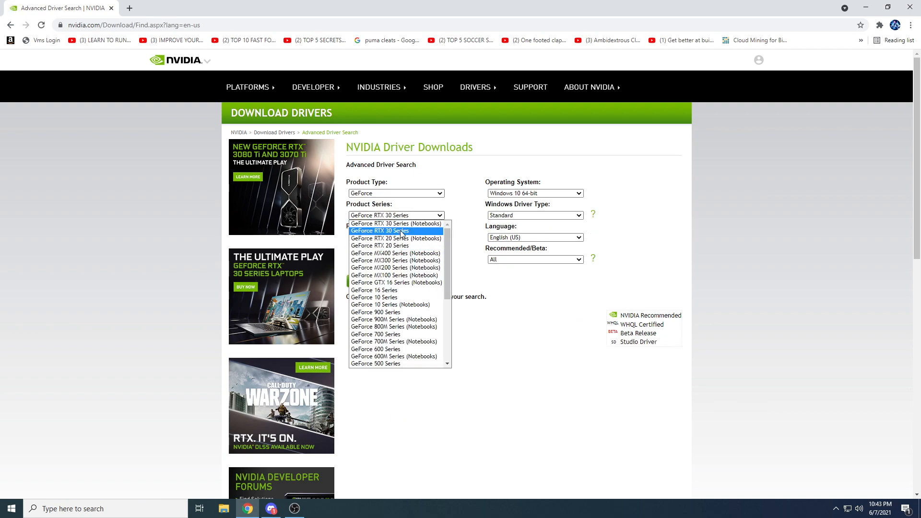
click(379, 231)
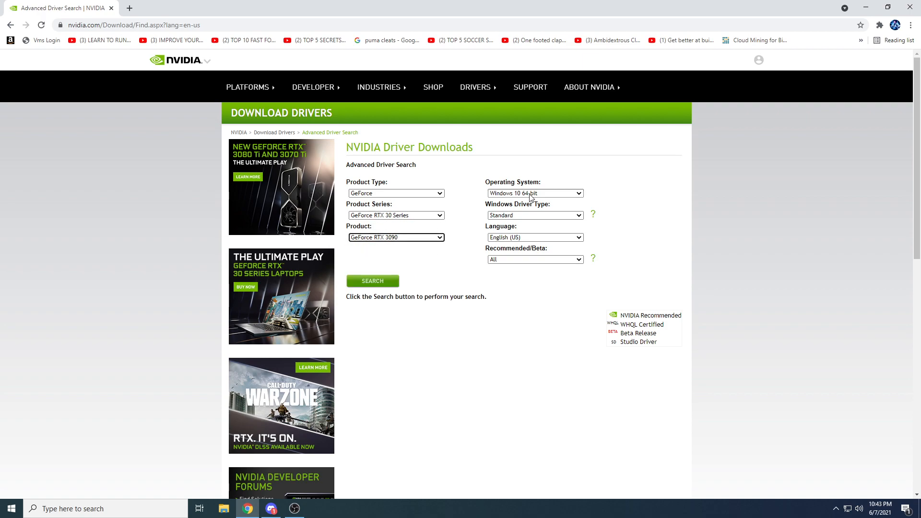
click(534, 215)
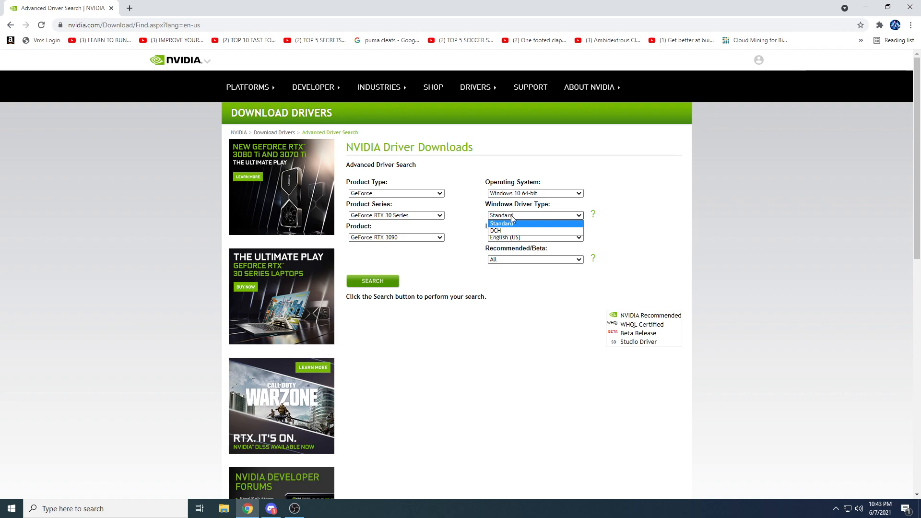
click(495, 230)
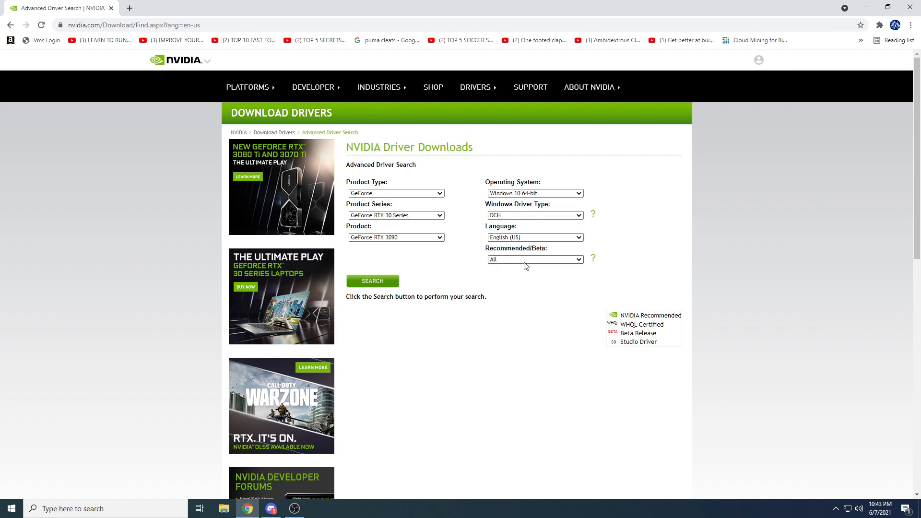
List recommended/certified drivers and start the 466.47 download.
click(372, 281)
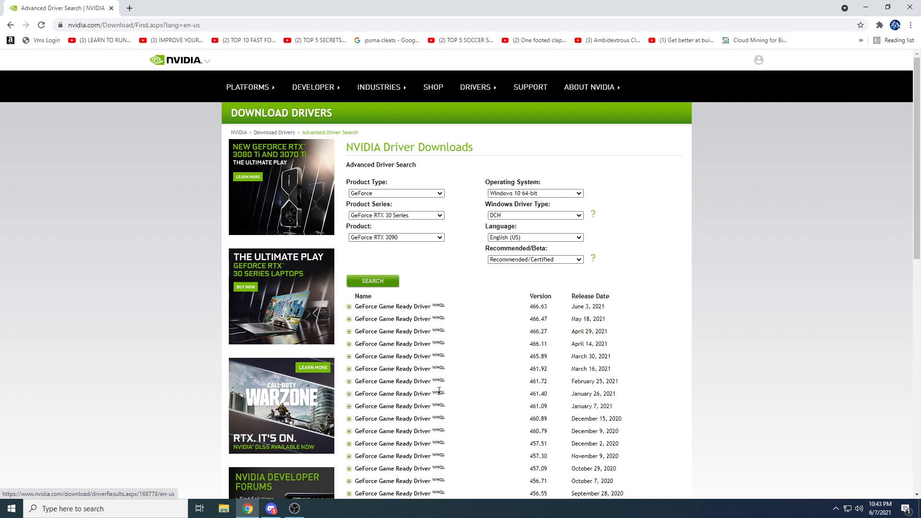
click(392, 319)
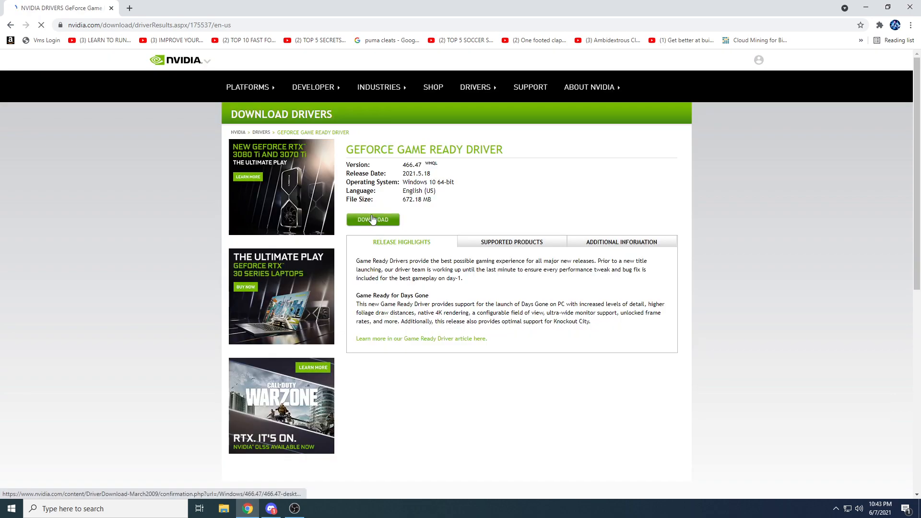
click(373, 220)
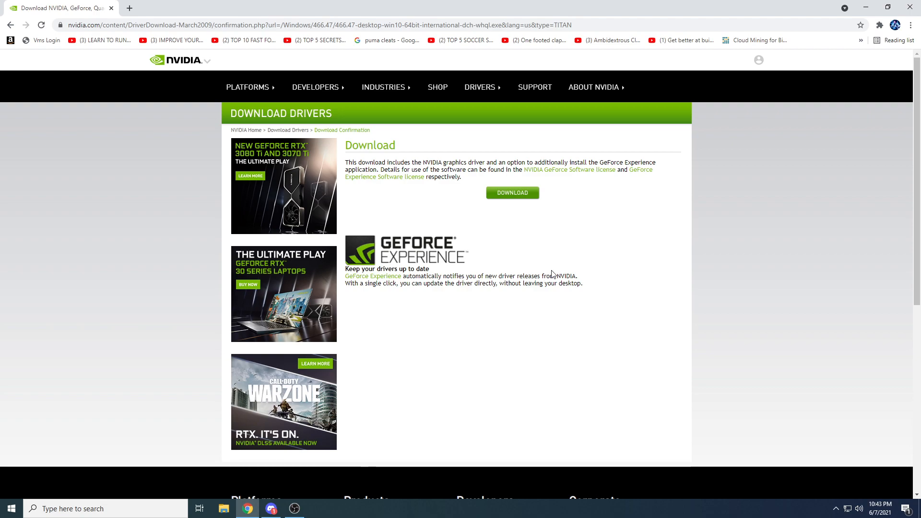
mouse_move(374, 200)
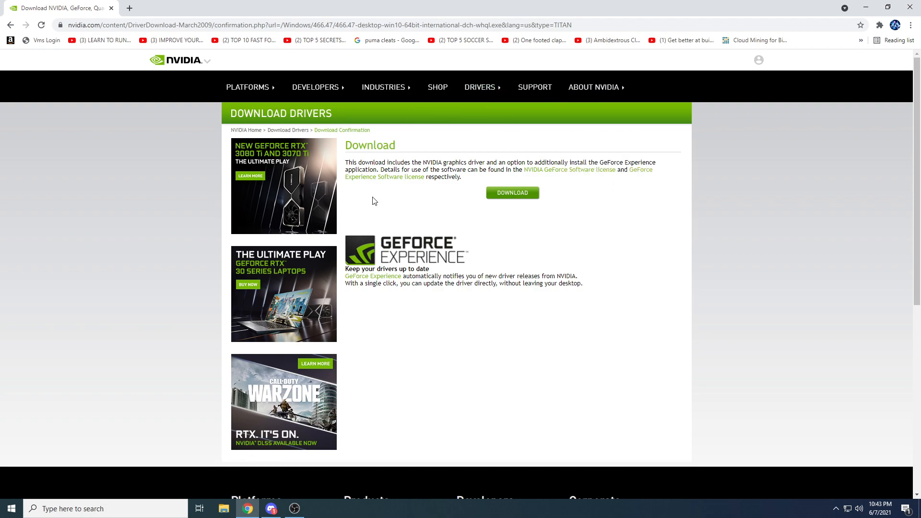
mouse_move(790, 176)
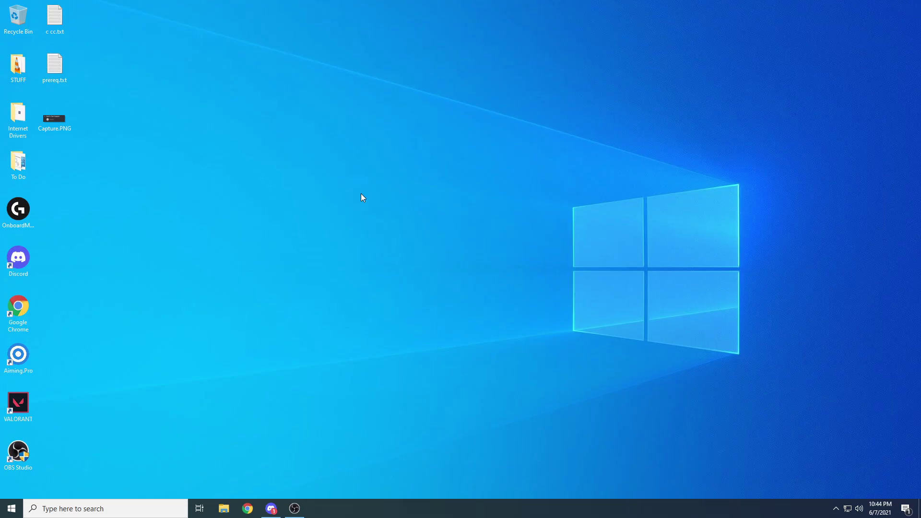
mouse_move(433, 243)
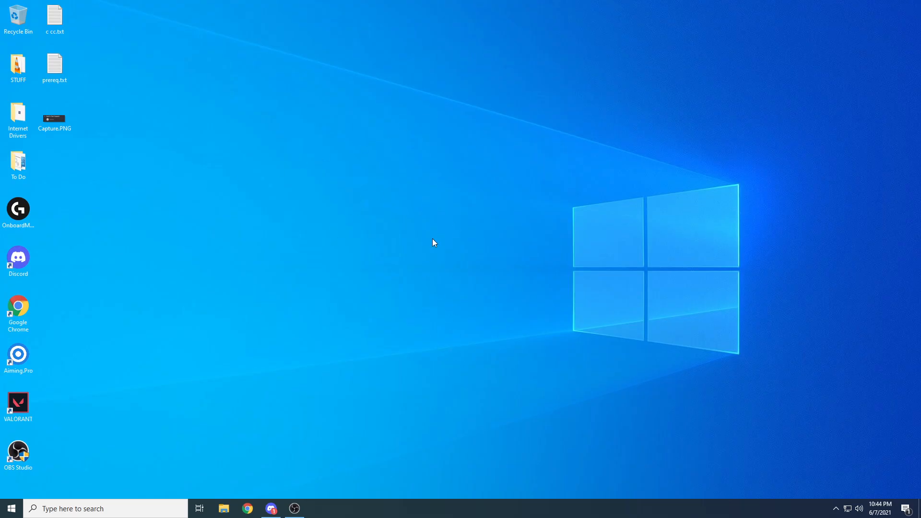
mouse_move(417, 145)
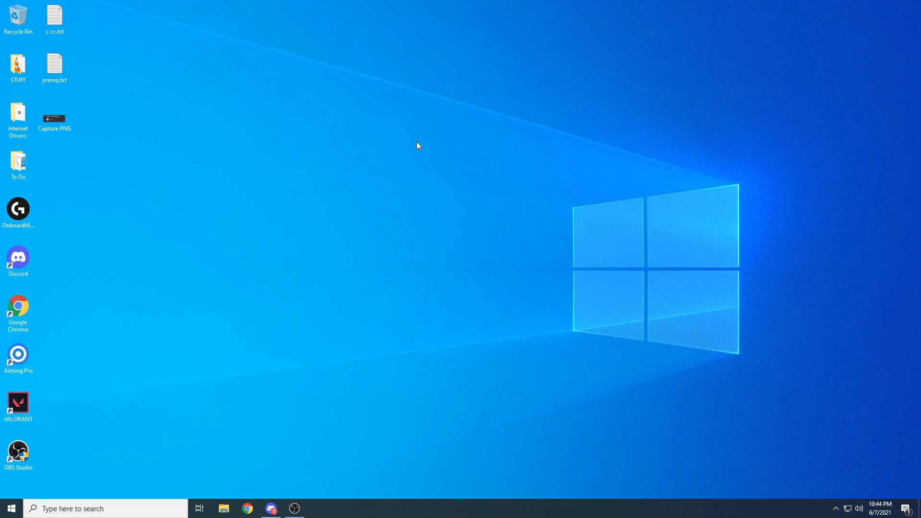
mouse_move(431, 242)
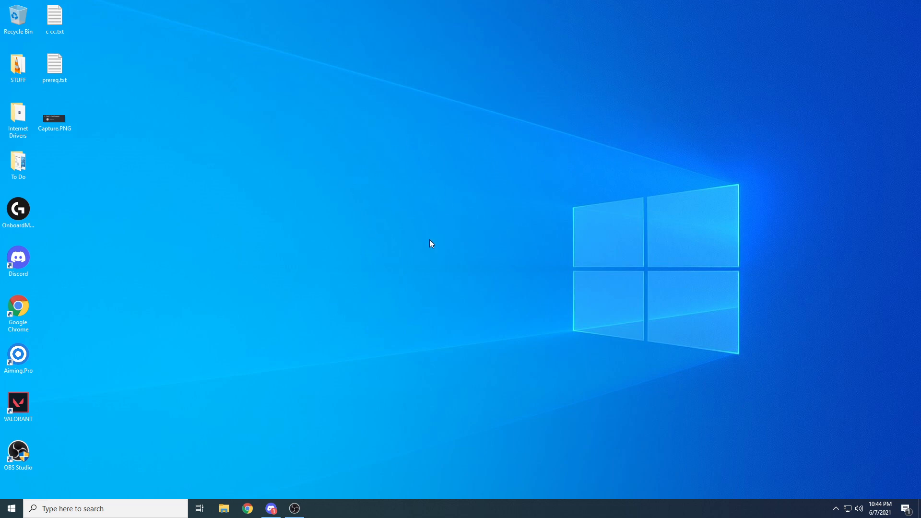
mouse_move(338, 223)
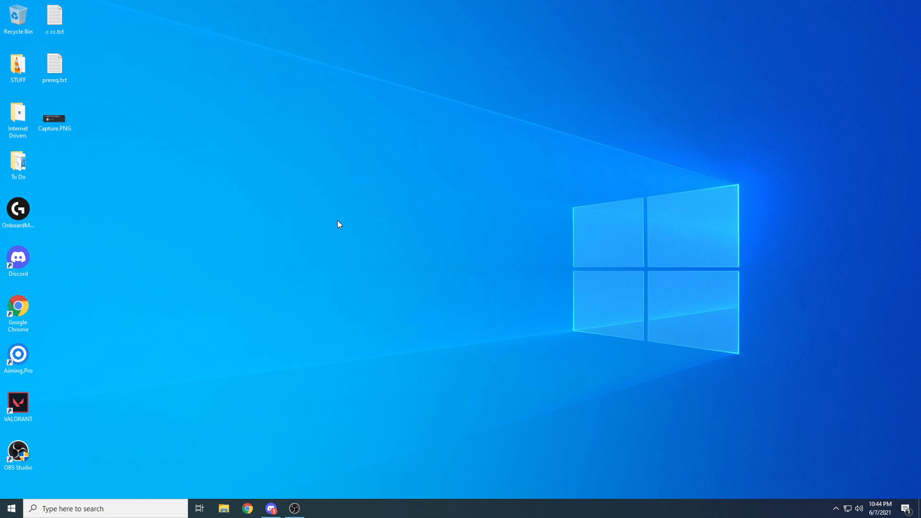
mouse_move(386, 222)
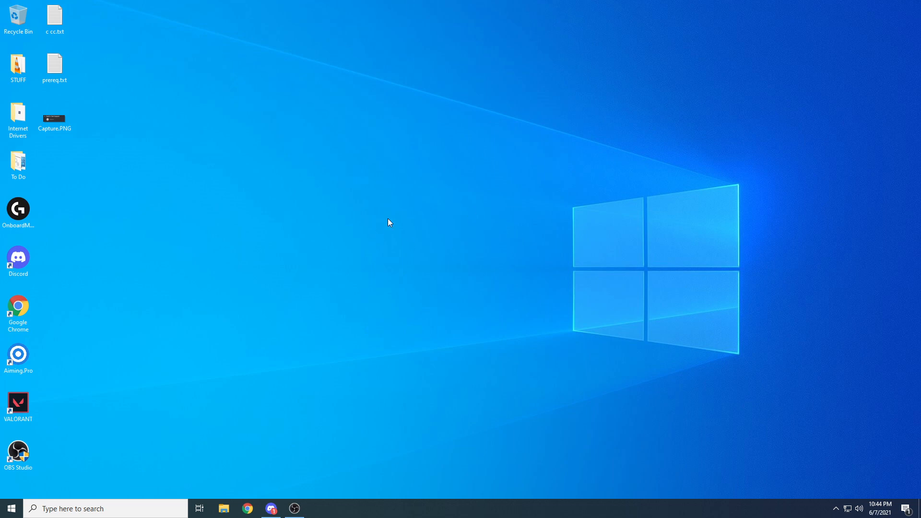
mouse_move(262, 238)
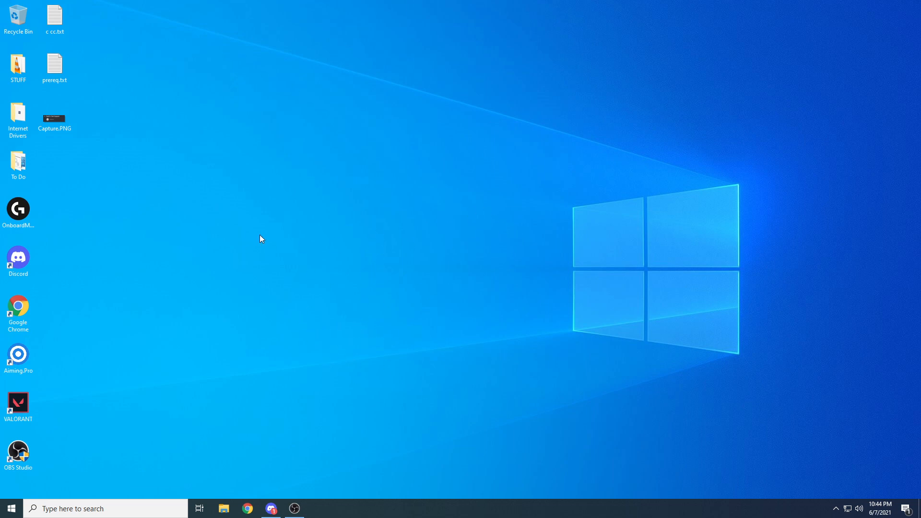
mouse_move(258, 349)
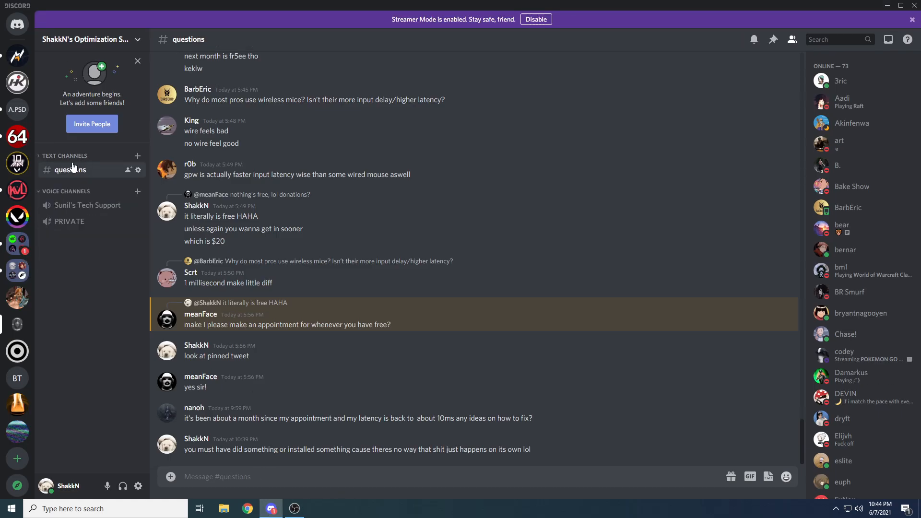
click(81, 251)
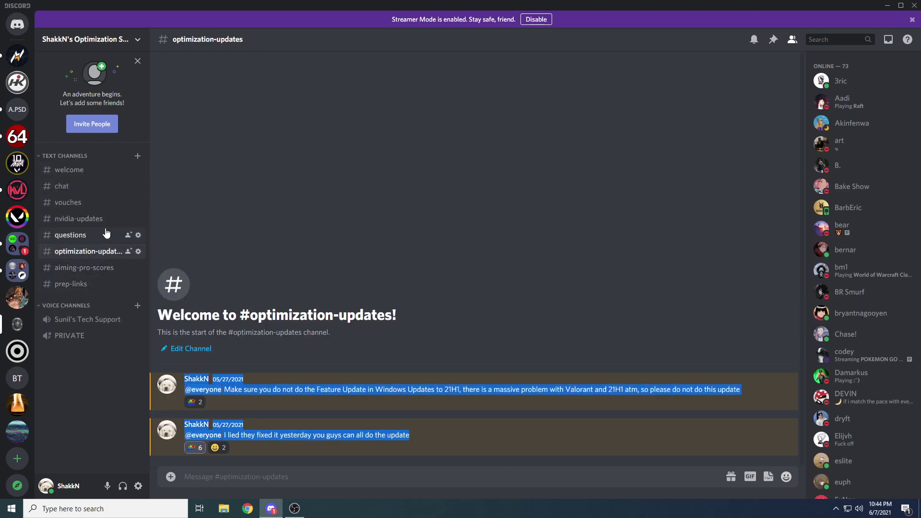
click(78, 219)
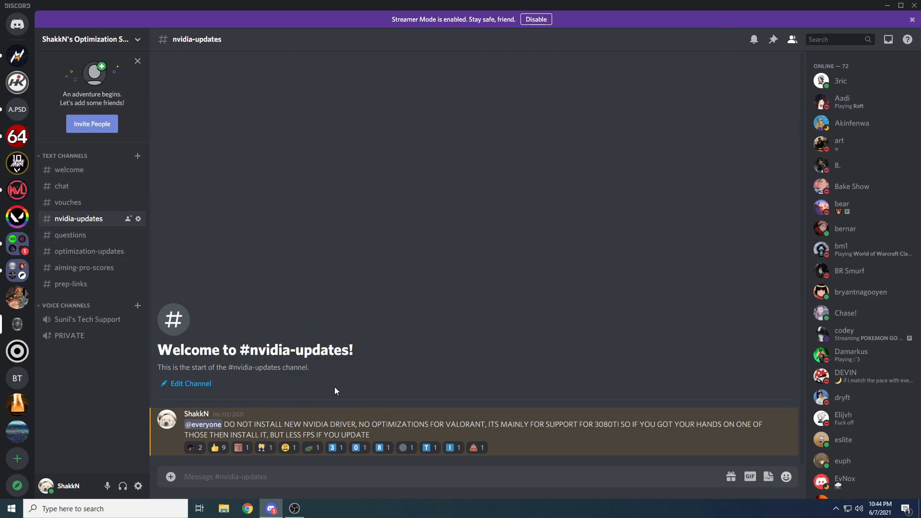
mouse_move(886, 6)
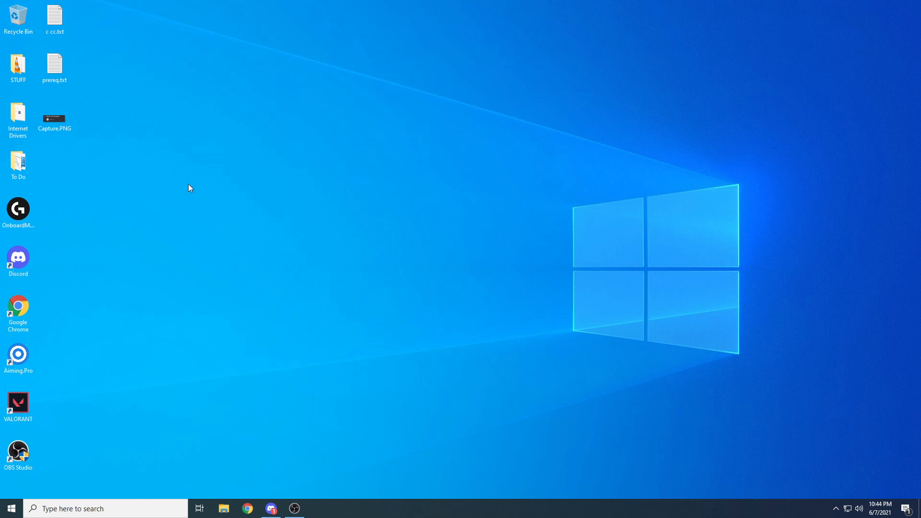
mouse_move(306, 250)
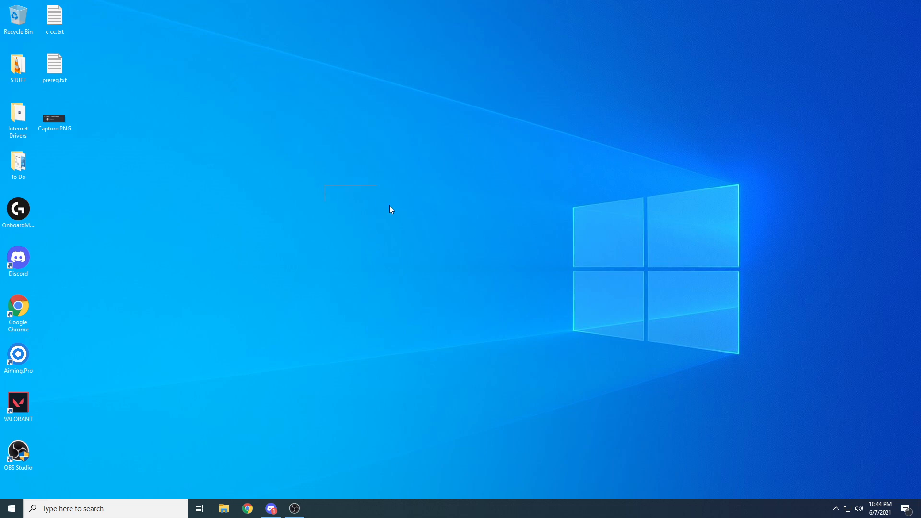
Open the desktop To Do folder and launch the 28 Msi Mode shortcut.
click(18, 162)
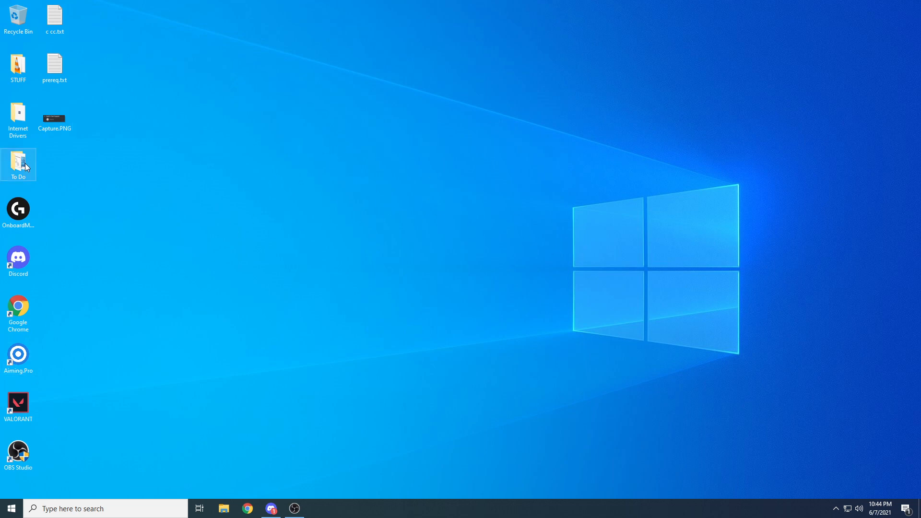
double_click(18, 162)
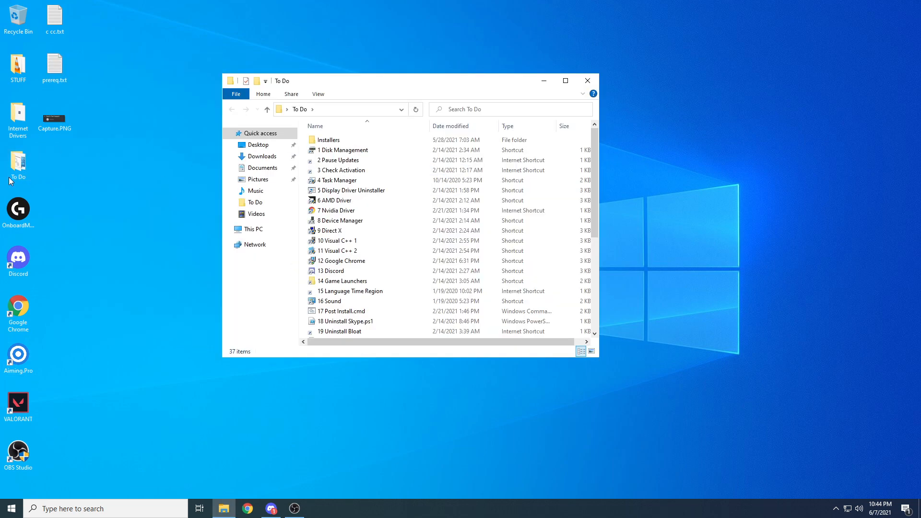
scroll(down, 3)
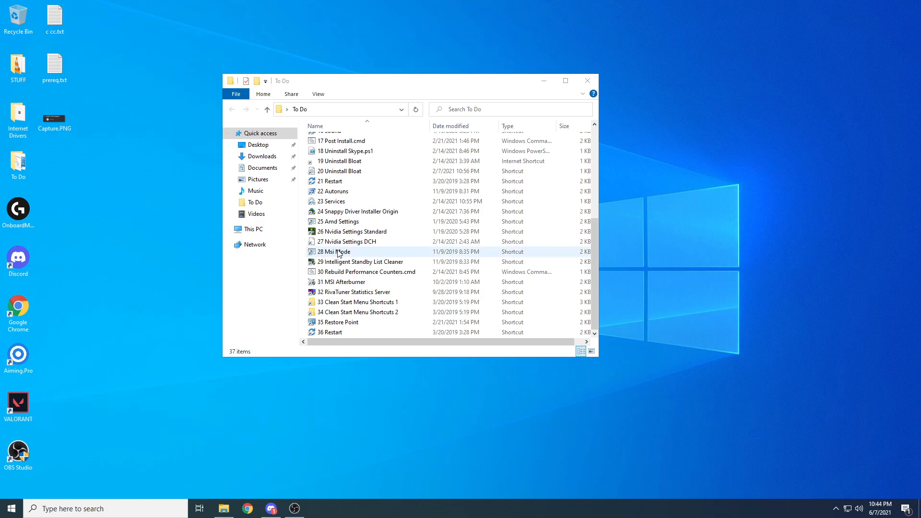
double_click(333, 251)
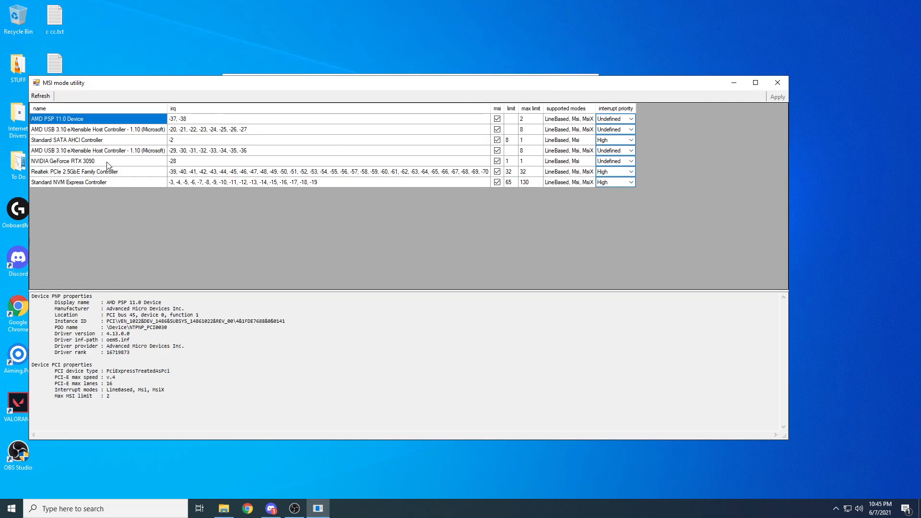
mouse_move(96, 158)
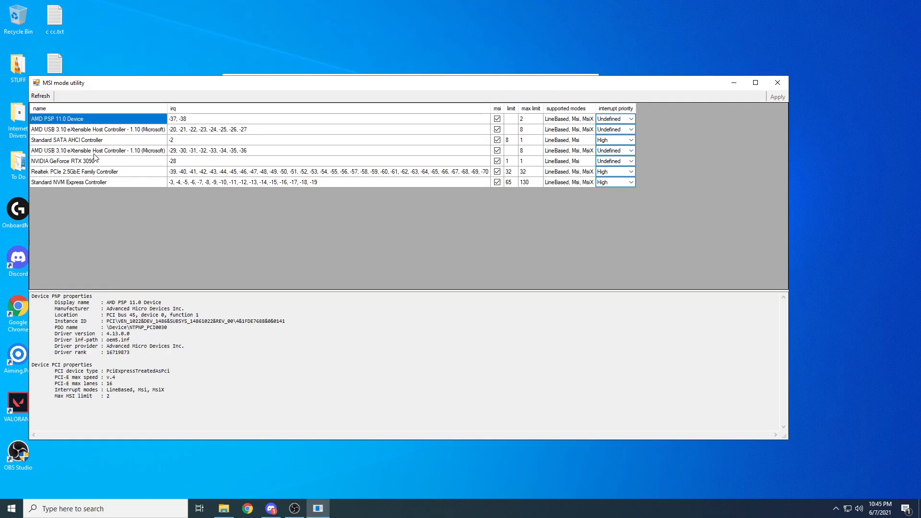
Select the RTX 3090, confirm its MSI box is ticked, and close the utility.
click(62, 161)
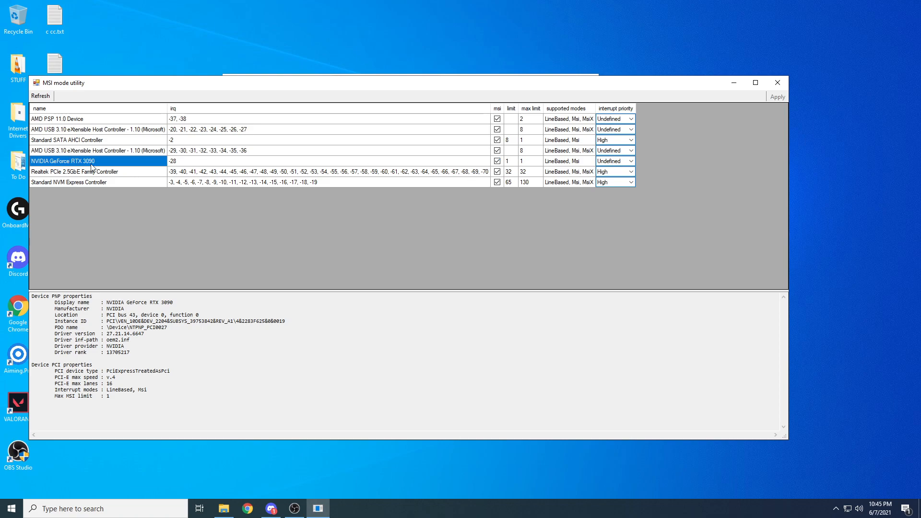
mouse_move(126, 167)
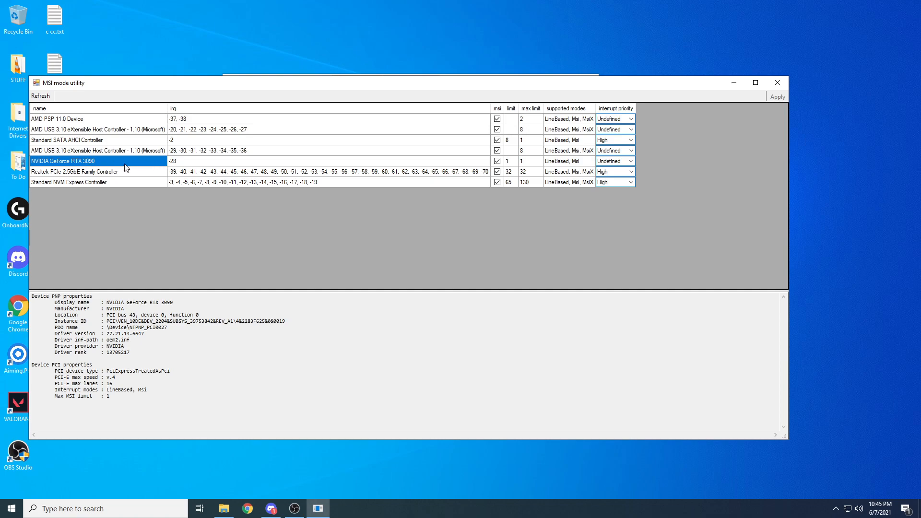
click(629, 160)
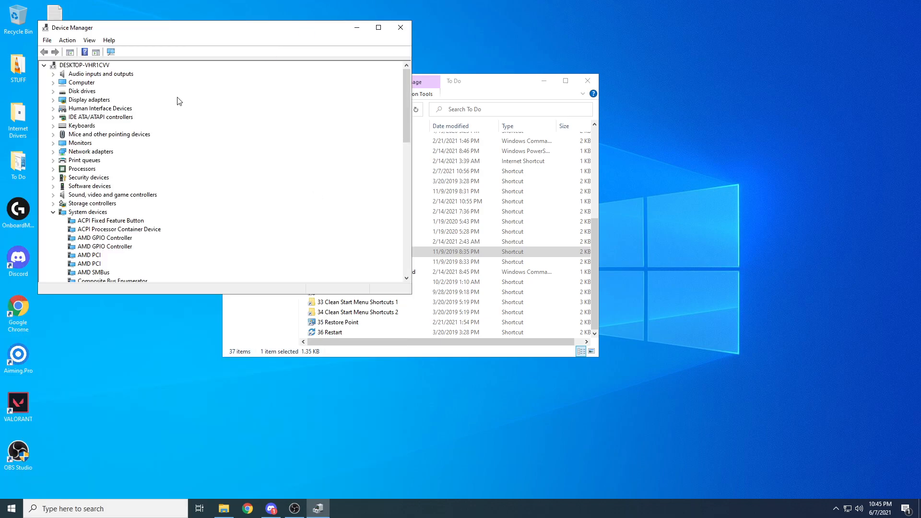
List devices by connection and expand down to the GPU's High Definition Audio Controller.
click(223, 32)
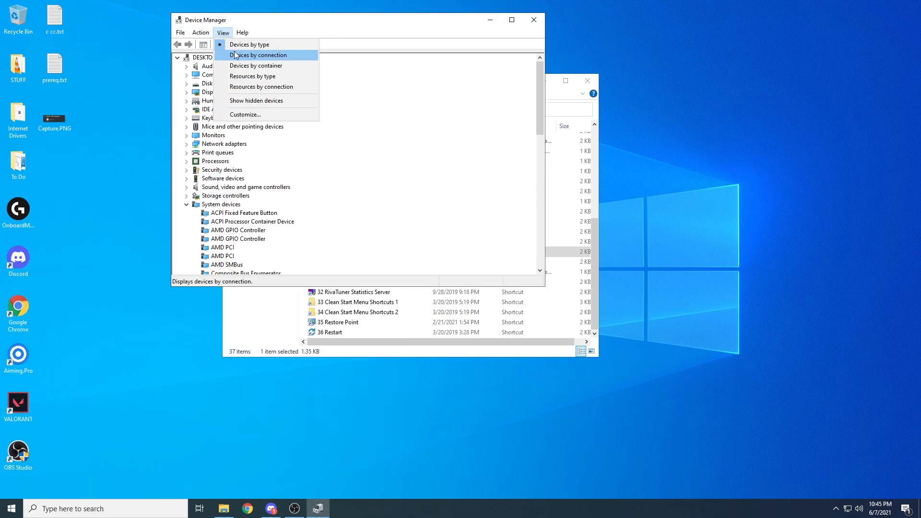
click(255, 55)
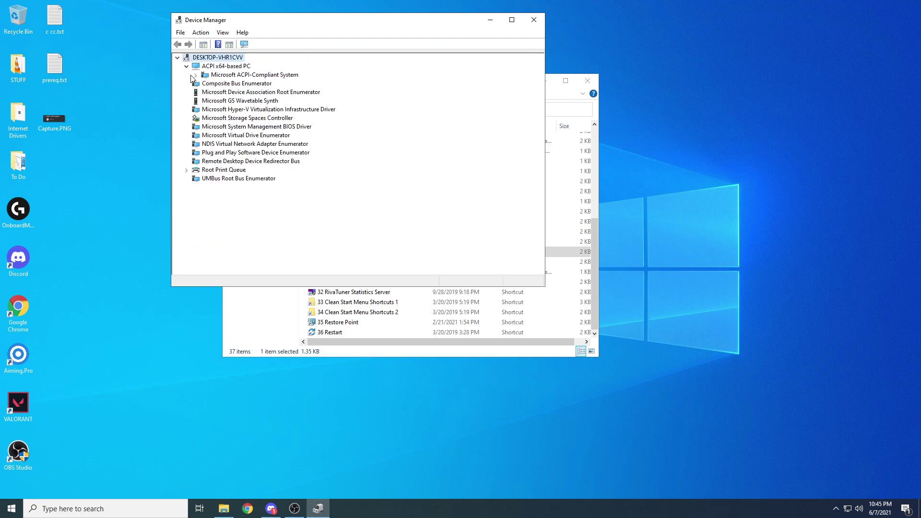
click(195, 74)
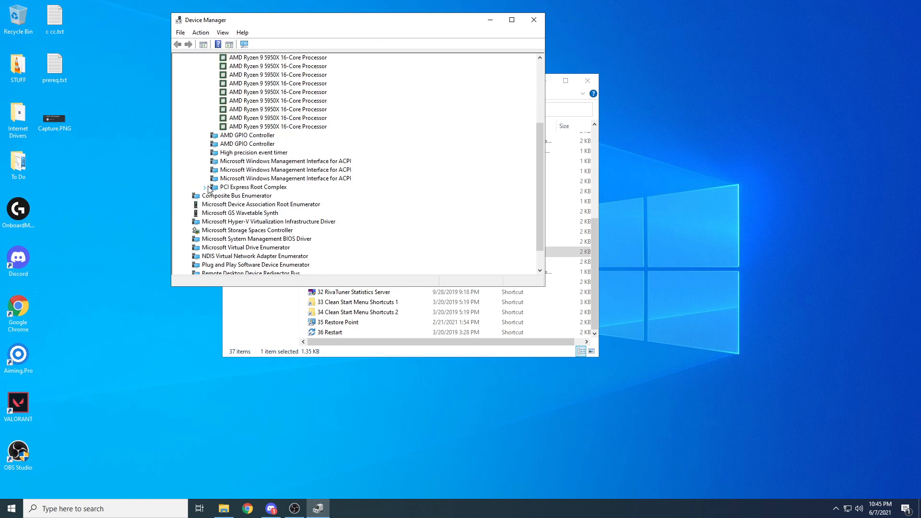
click(206, 187)
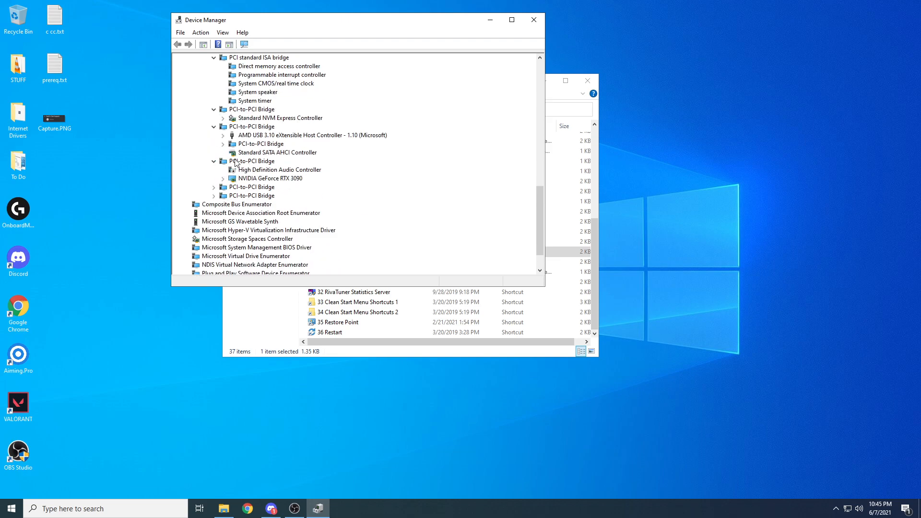
click(279, 169)
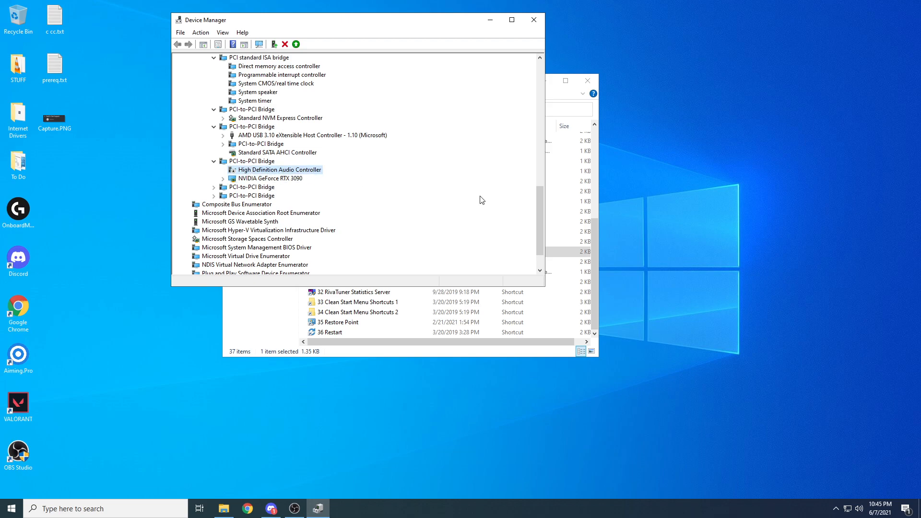
mouse_move(343, 183)
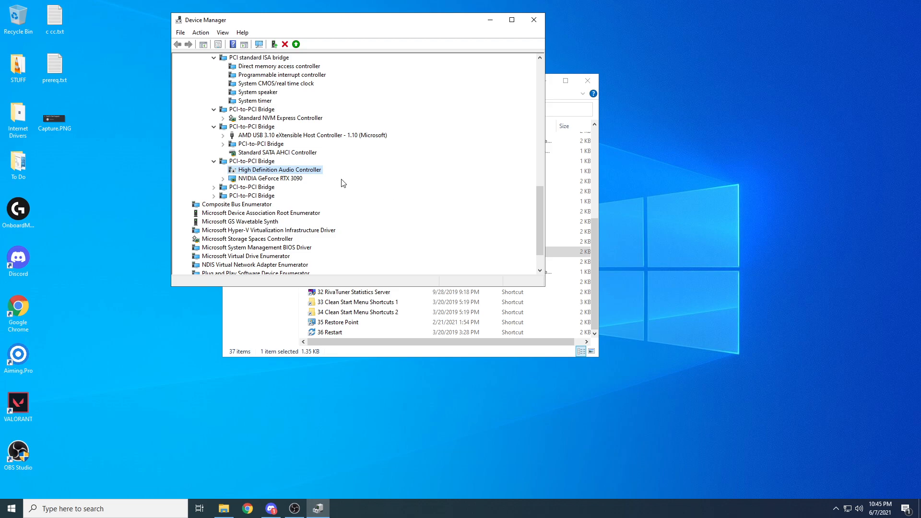
Confirm the audio controller's menu offers Enable device, then dismiss it unchanged.
right_click(276, 169)
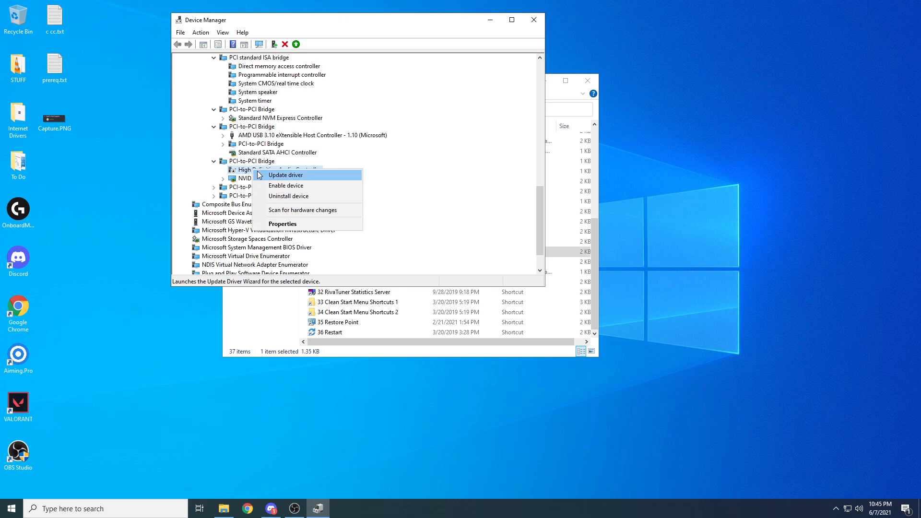
key(Escape)
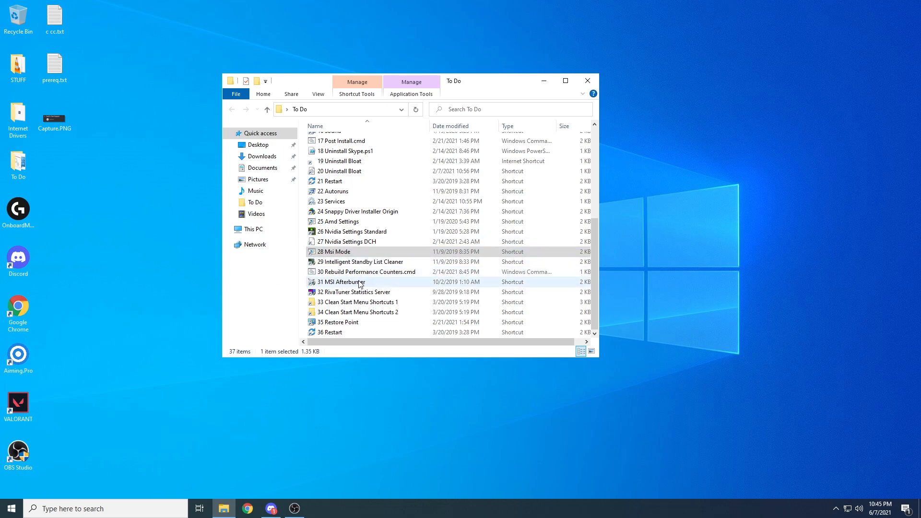
Launch MSI Afterburner for power limit 104, memory clock +500, fan speed 100.
double_click(341, 282)
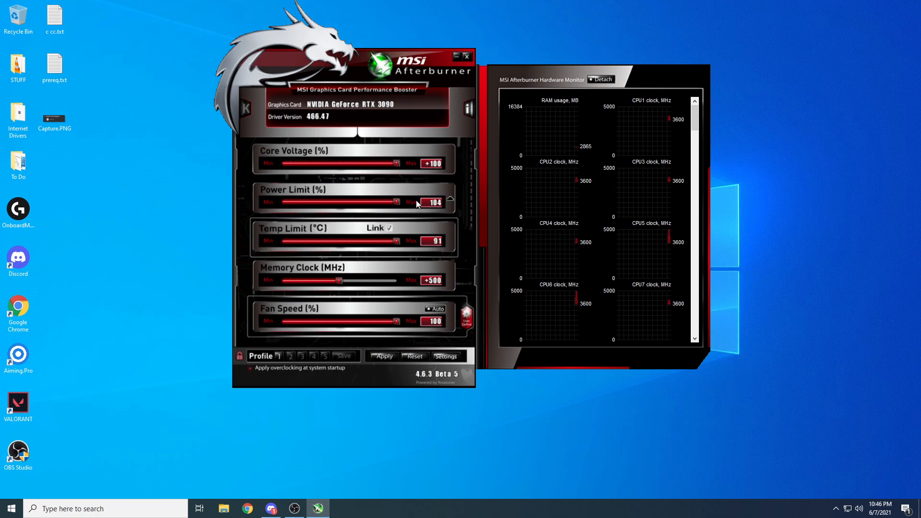
mouse_move(441, 211)
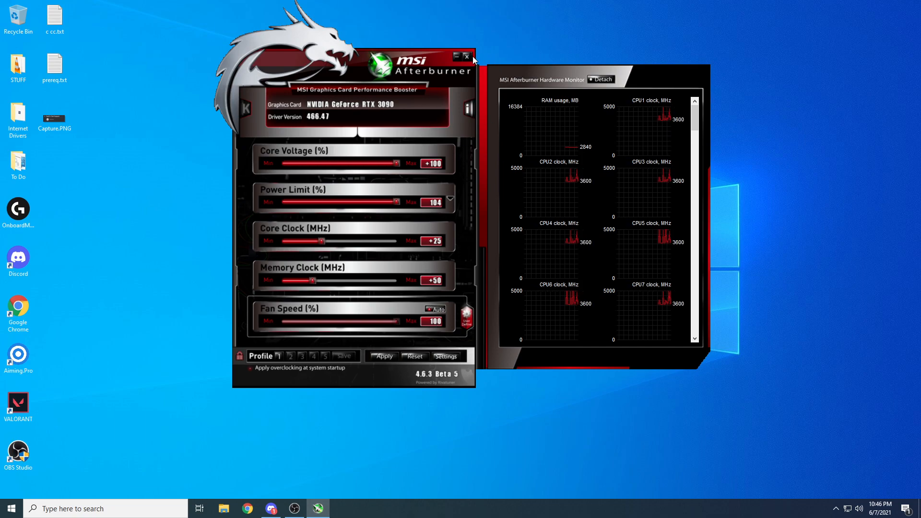
click(467, 58)
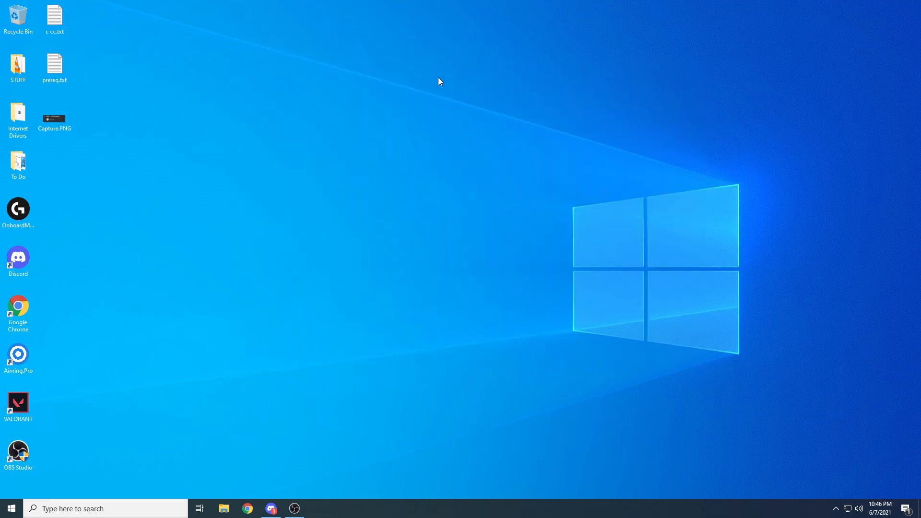
click(294, 508)
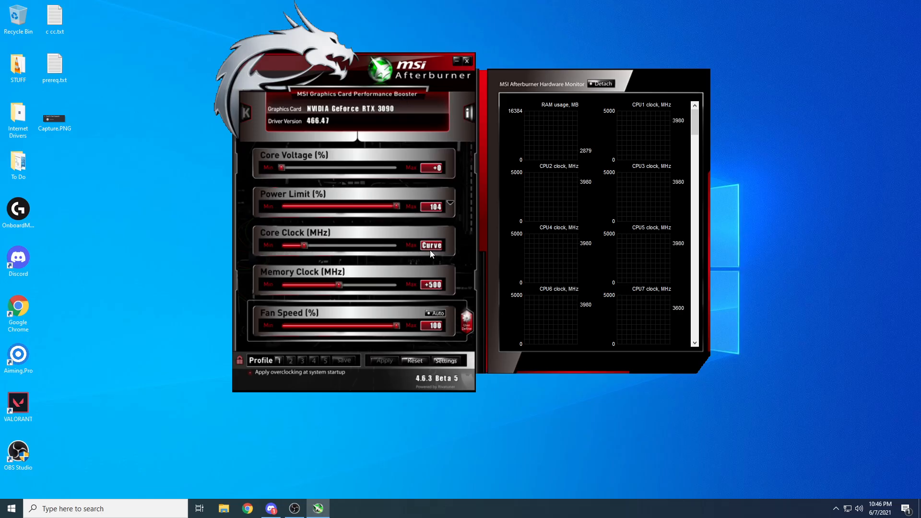
click(432, 244)
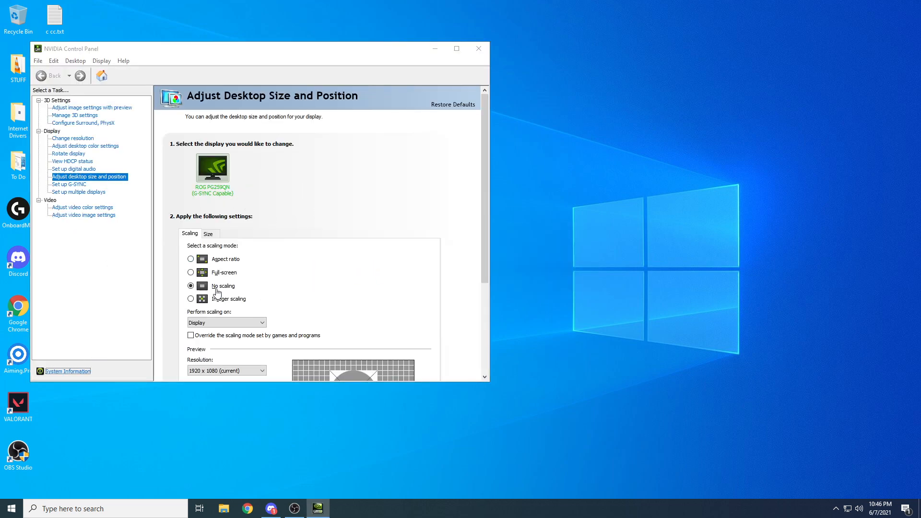
Review and dismiss the RTX 3090 system information, then go to Adjust Image Settings with Preview.
click(68, 371)
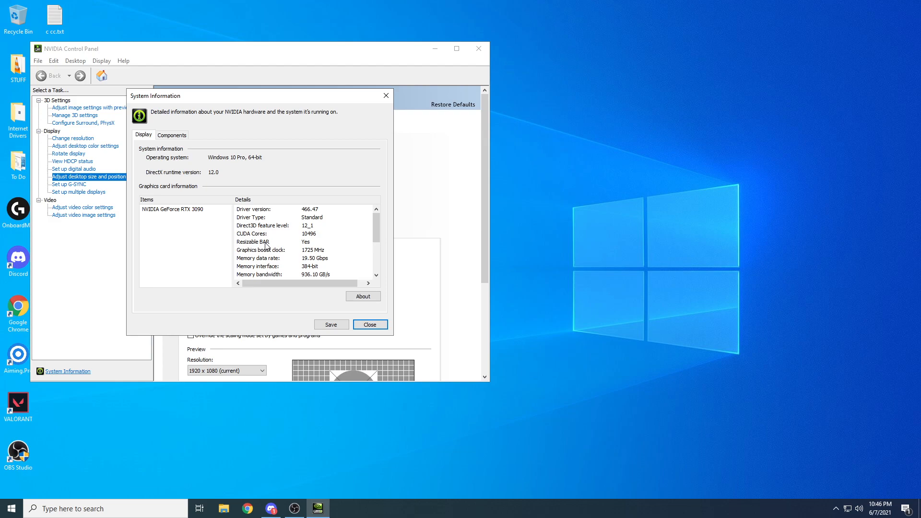
mouse_move(288, 252)
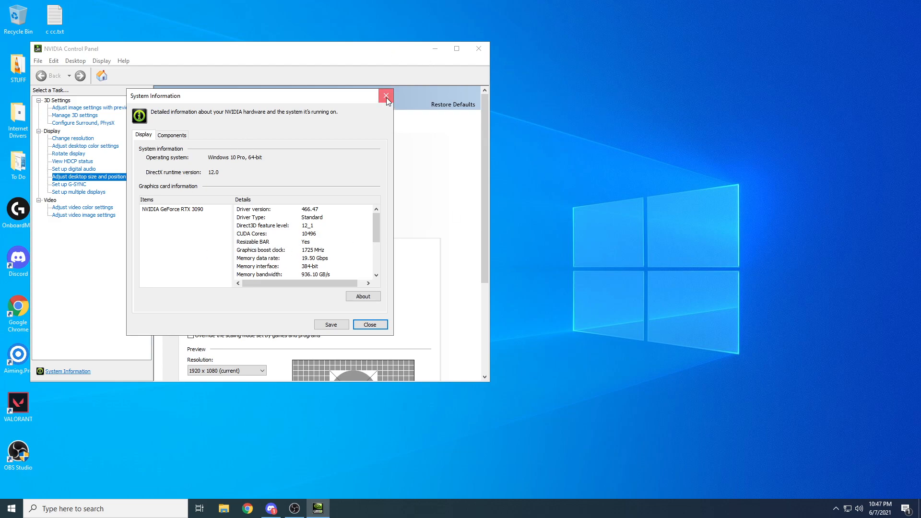
click(386, 95)
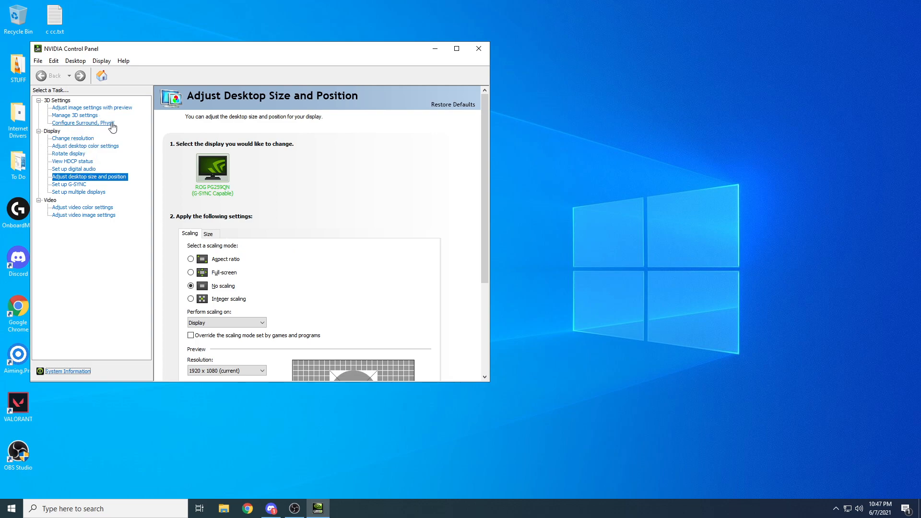
click(91, 108)
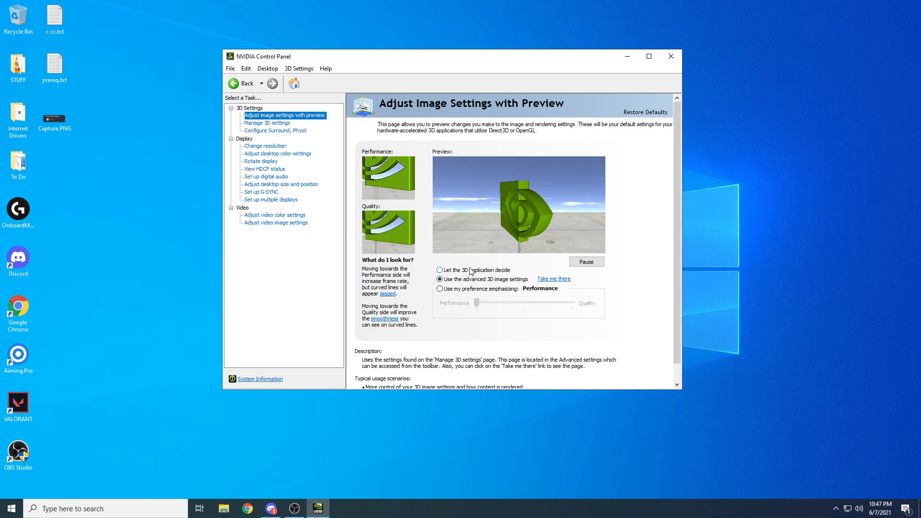
Browse the Manage 3D settings, Surround/PhysX, resolution, desktop colour and desktop size pages.
click(267, 123)
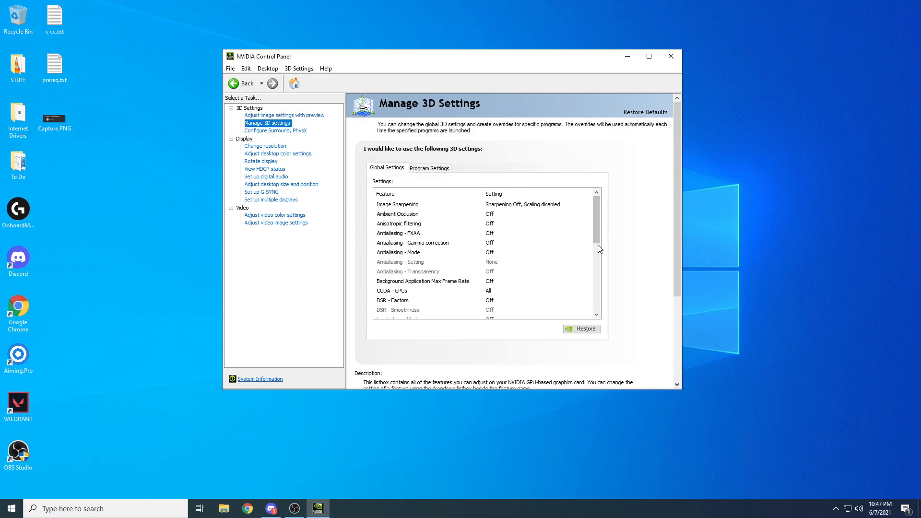
scroll(down, 3)
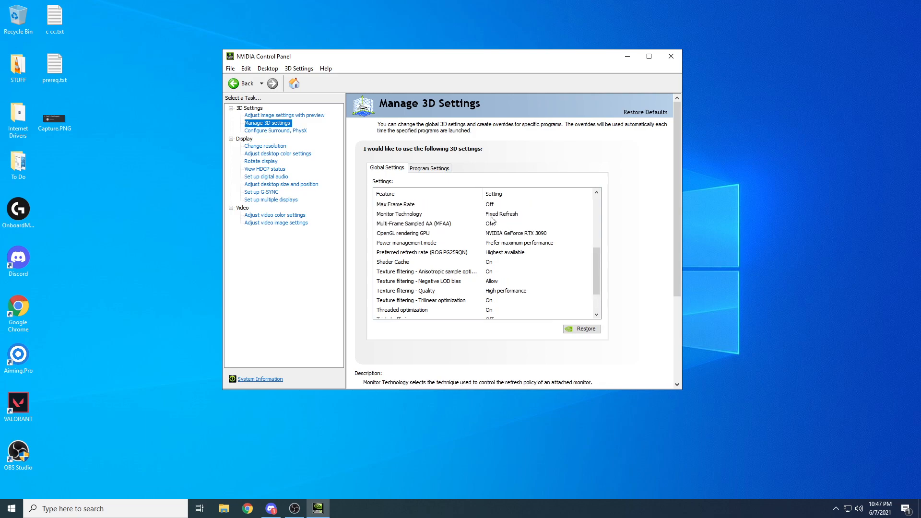
click(275, 131)
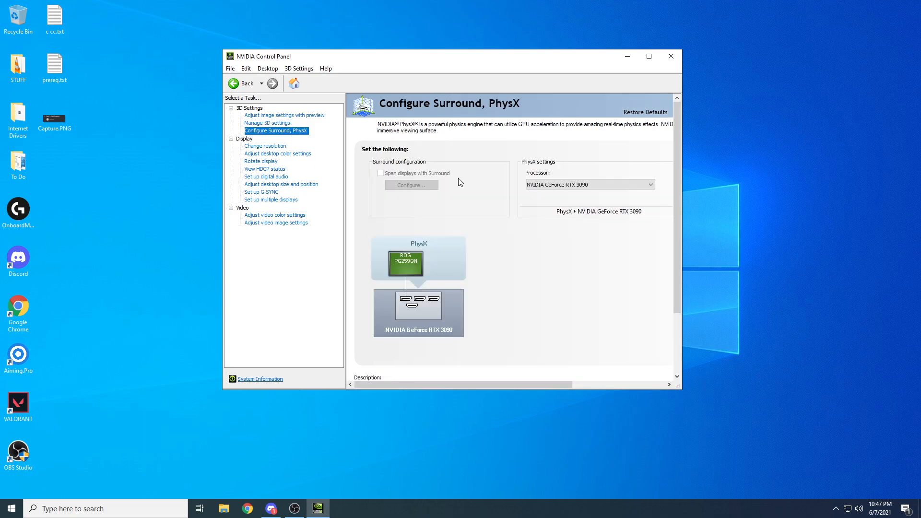
click(264, 146)
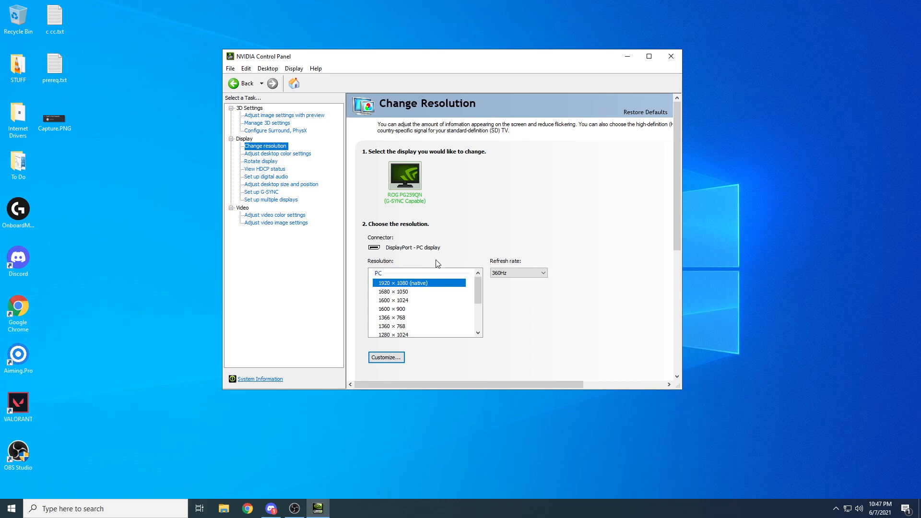
click(278, 154)
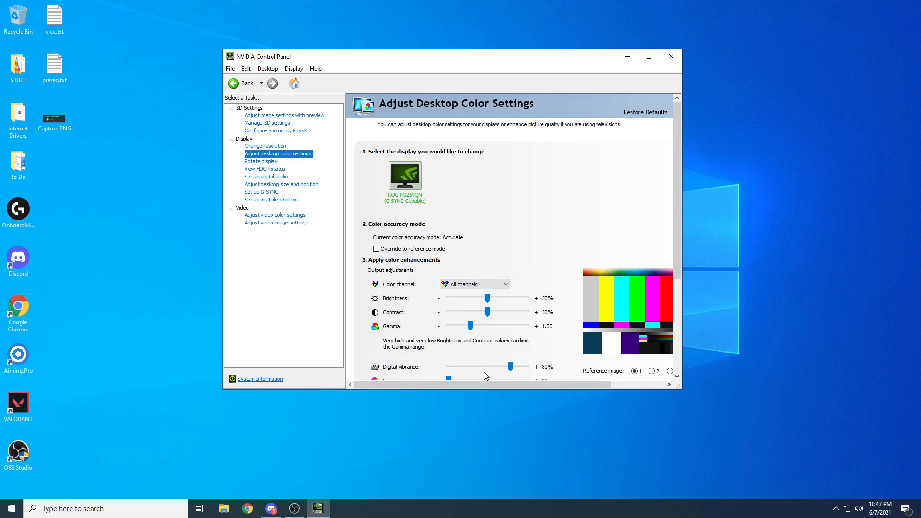
mouse_move(261, 165)
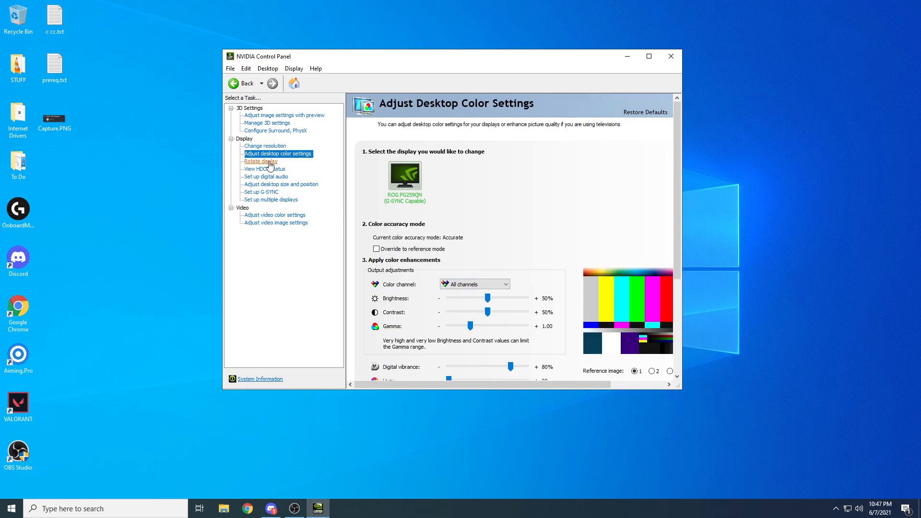
click(281, 184)
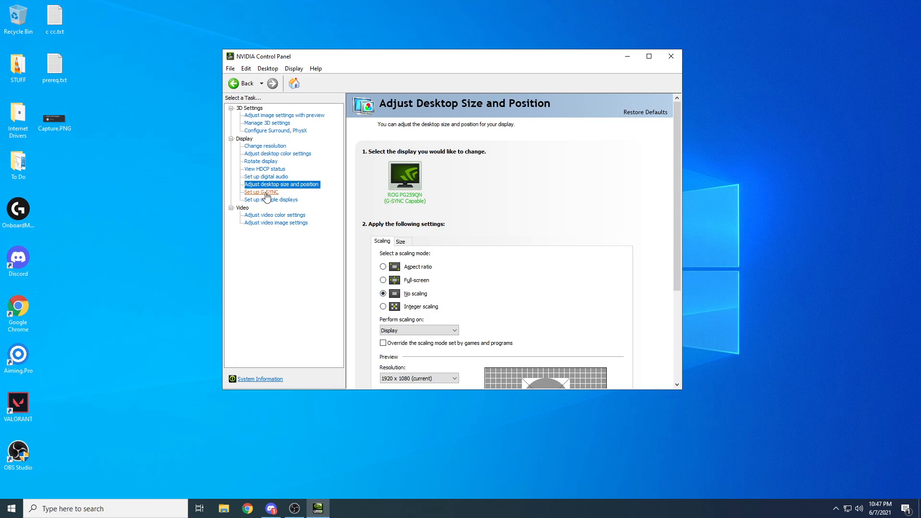
Browse the G-SYNC, multiple displays, video colour and video image pages, then close the control panel.
click(261, 191)
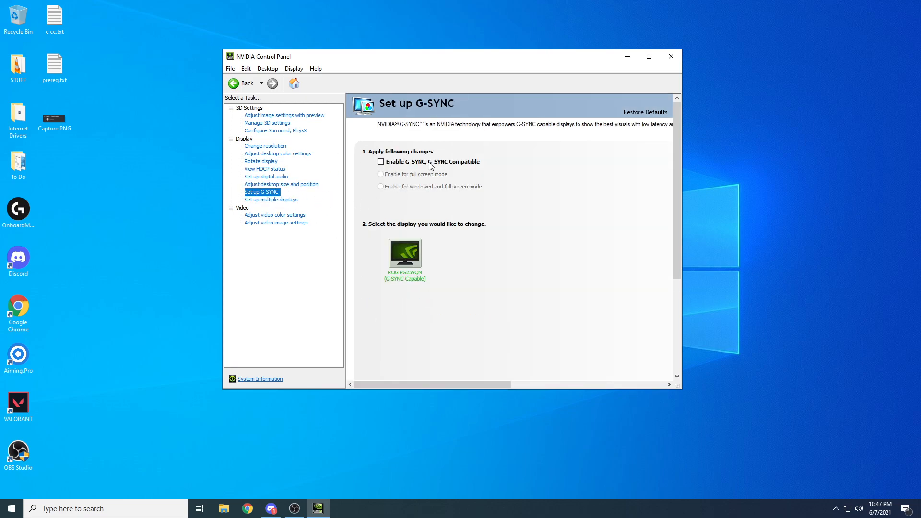
click(270, 199)
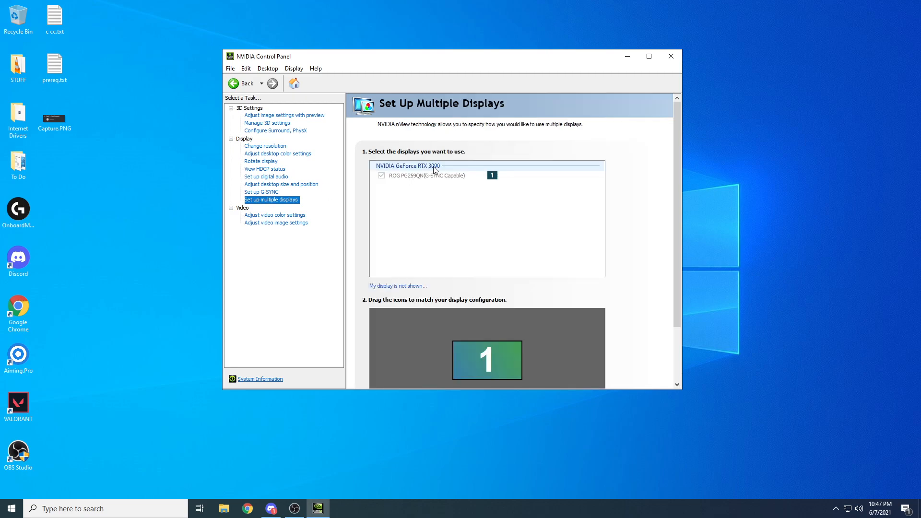
click(275, 215)
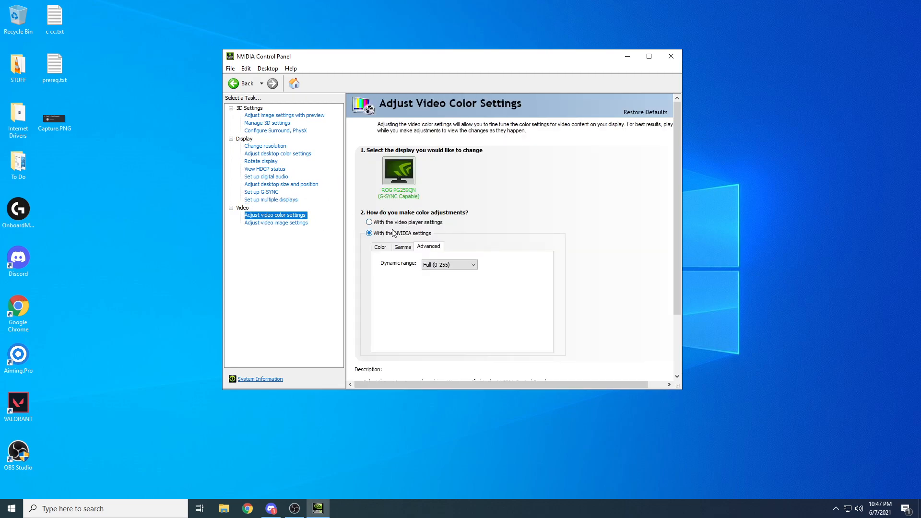
click(276, 222)
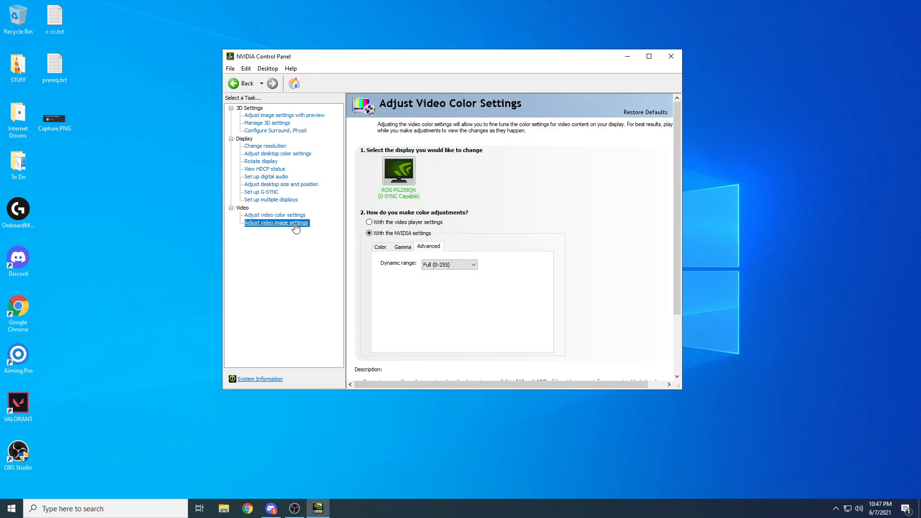
click(276, 222)
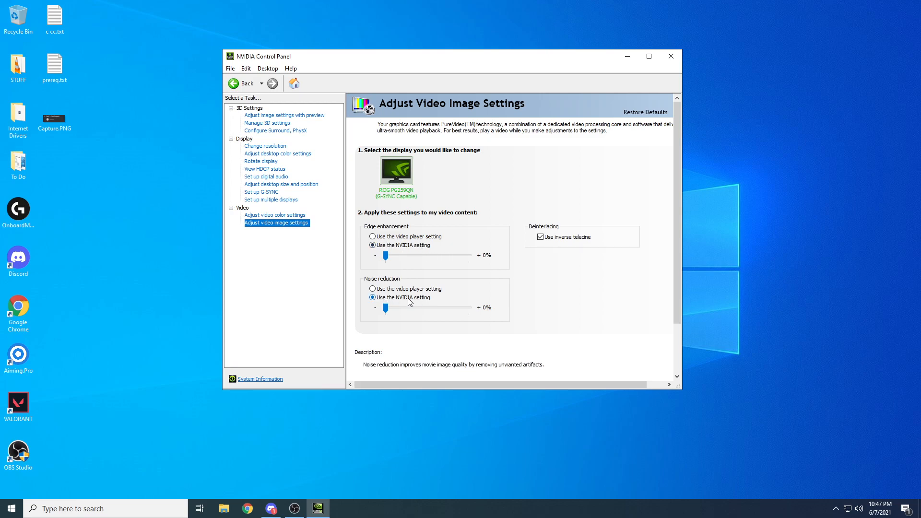
click(670, 56)
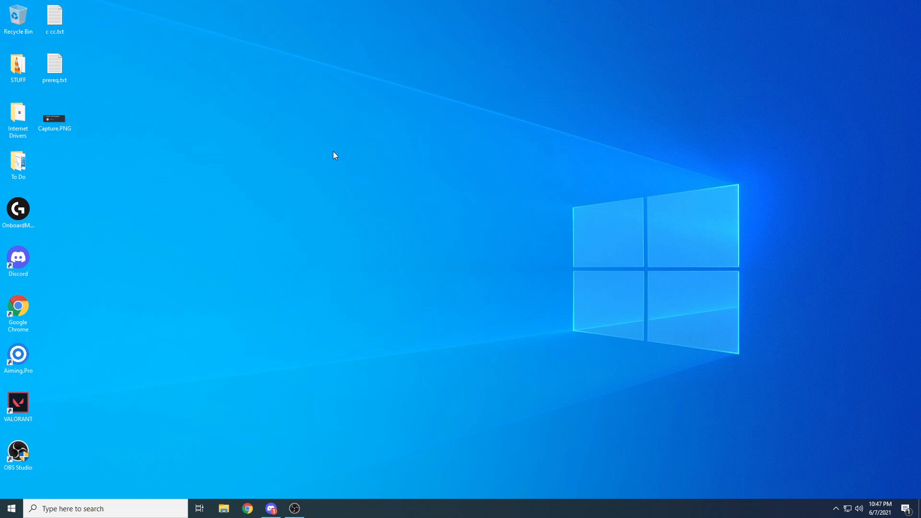
mouse_move(379, 212)
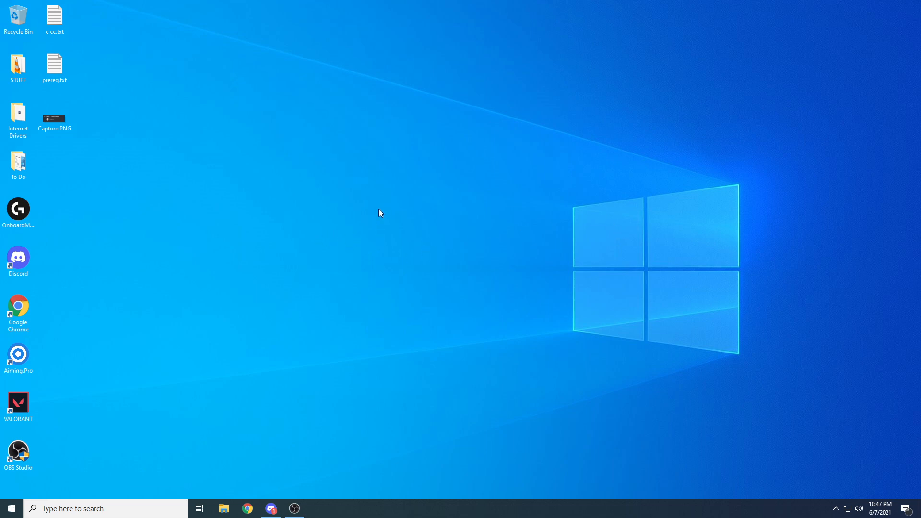
mouse_move(347, 205)
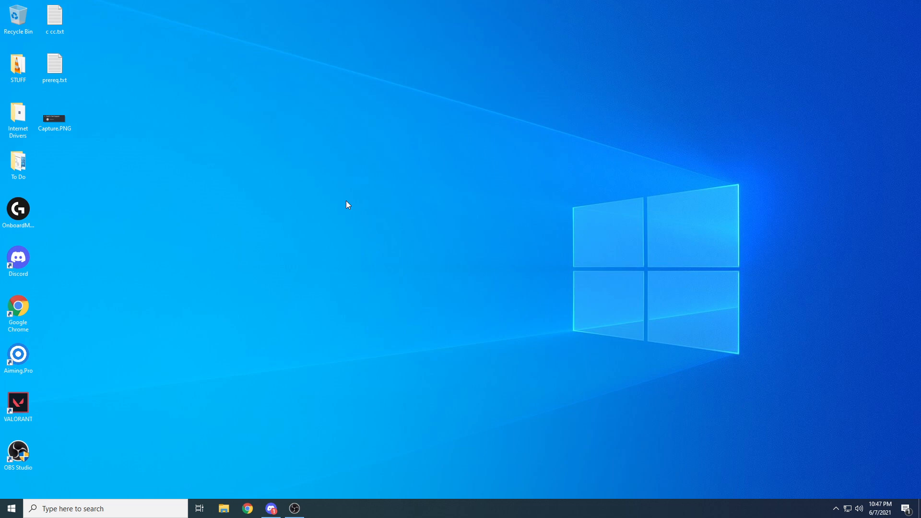
mouse_move(294, 373)
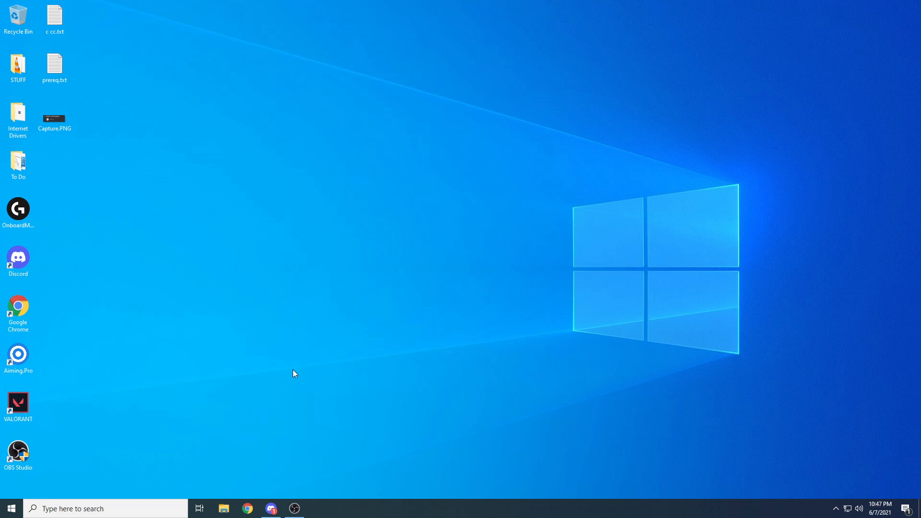
Bring Discord forward from the taskbar, then switch to OBS Studio.
click(270, 509)
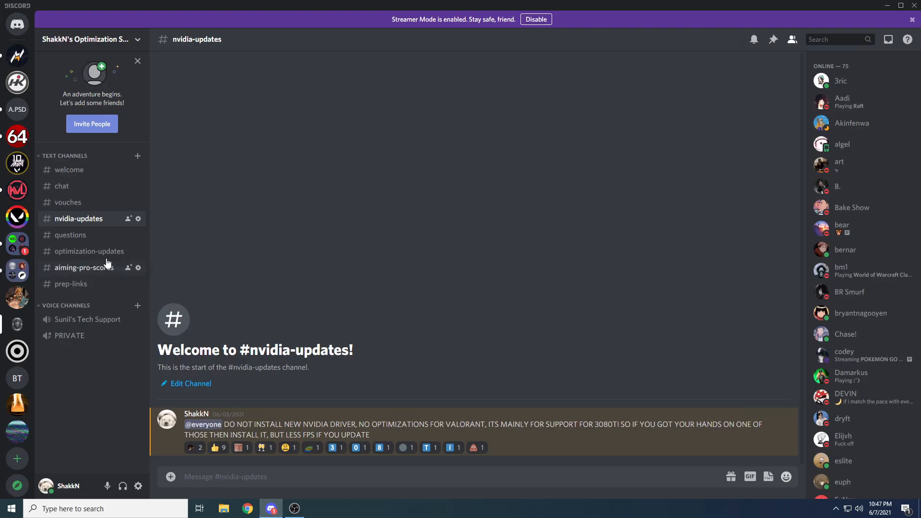
click(295, 508)
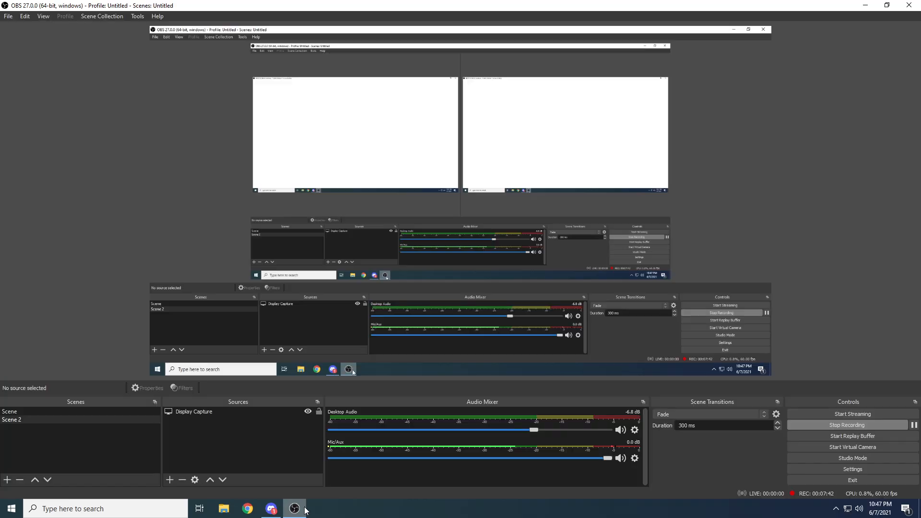